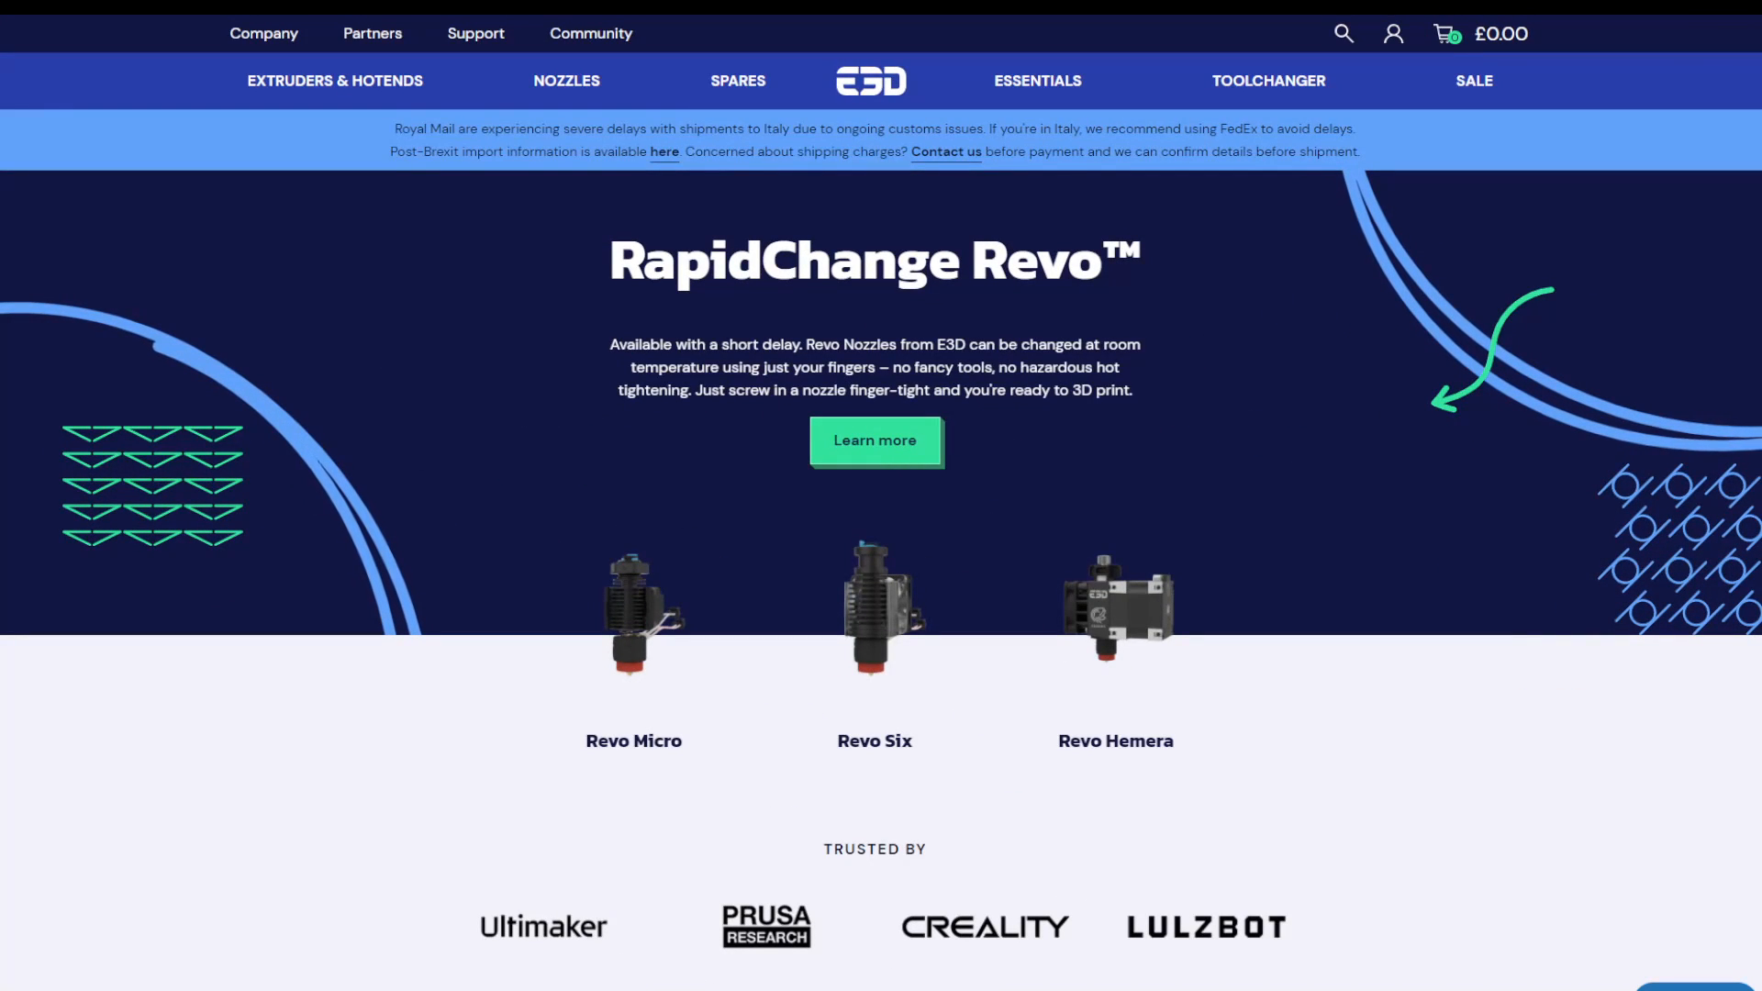
pyautogui.moveTo(633, 607)
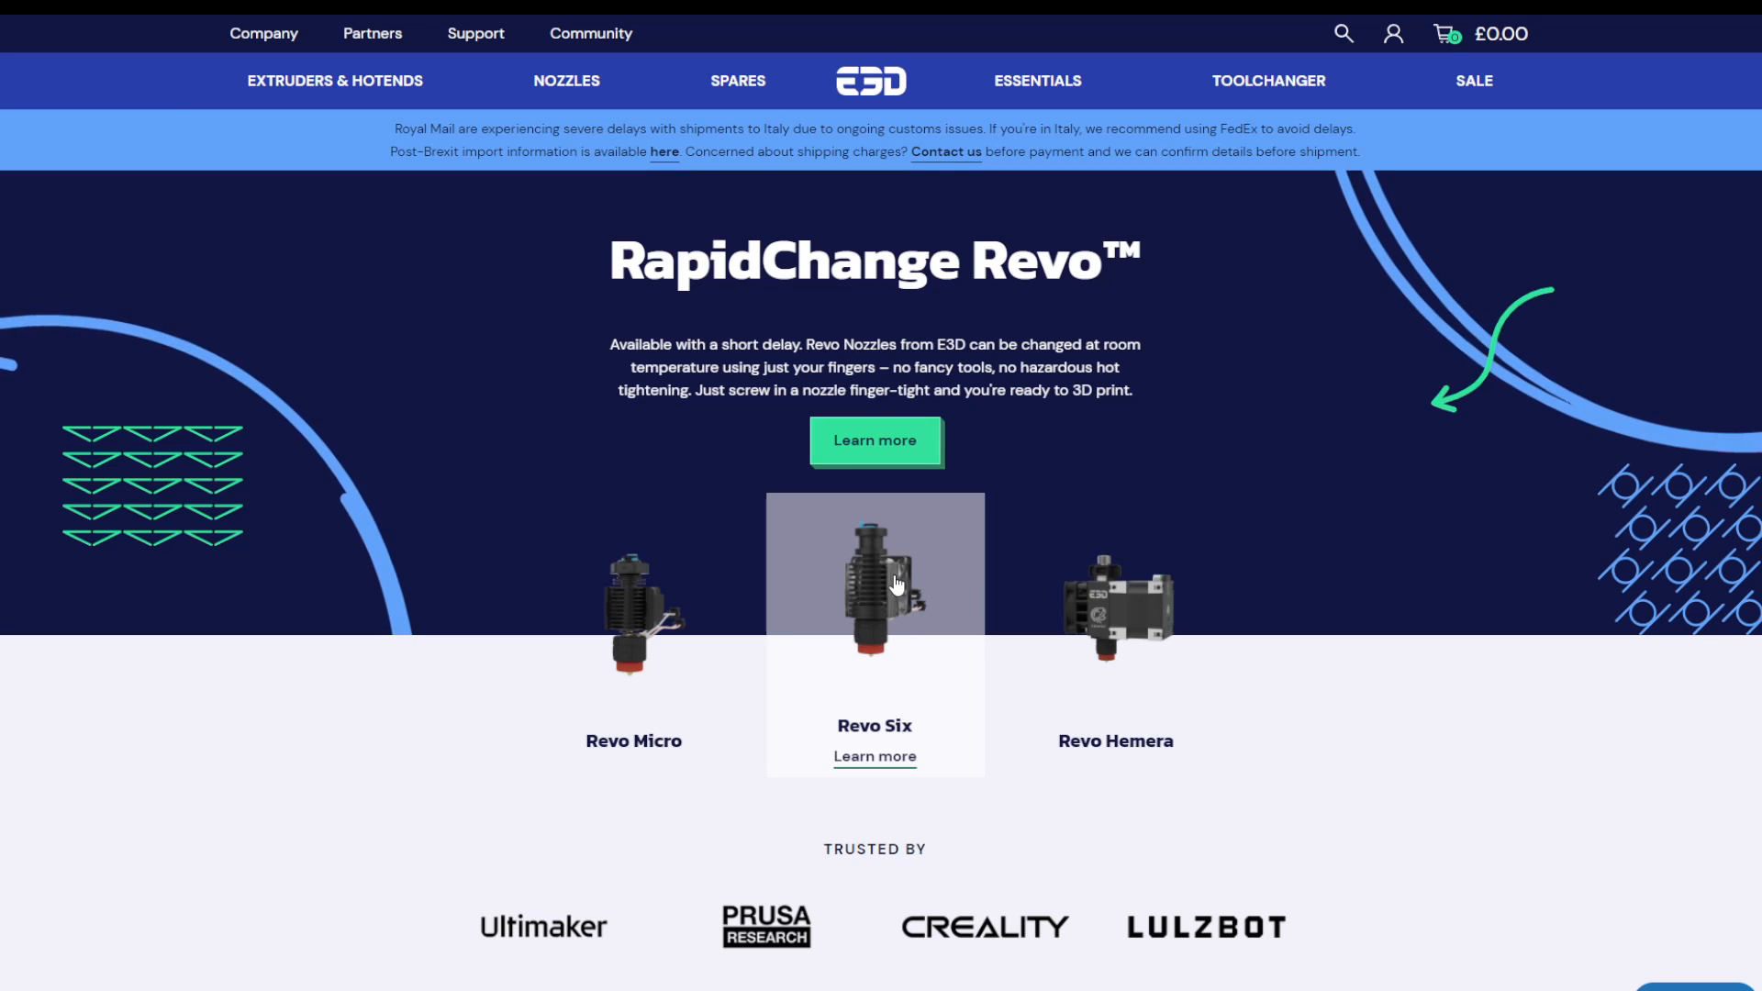
pyautogui.moveTo(873, 594)
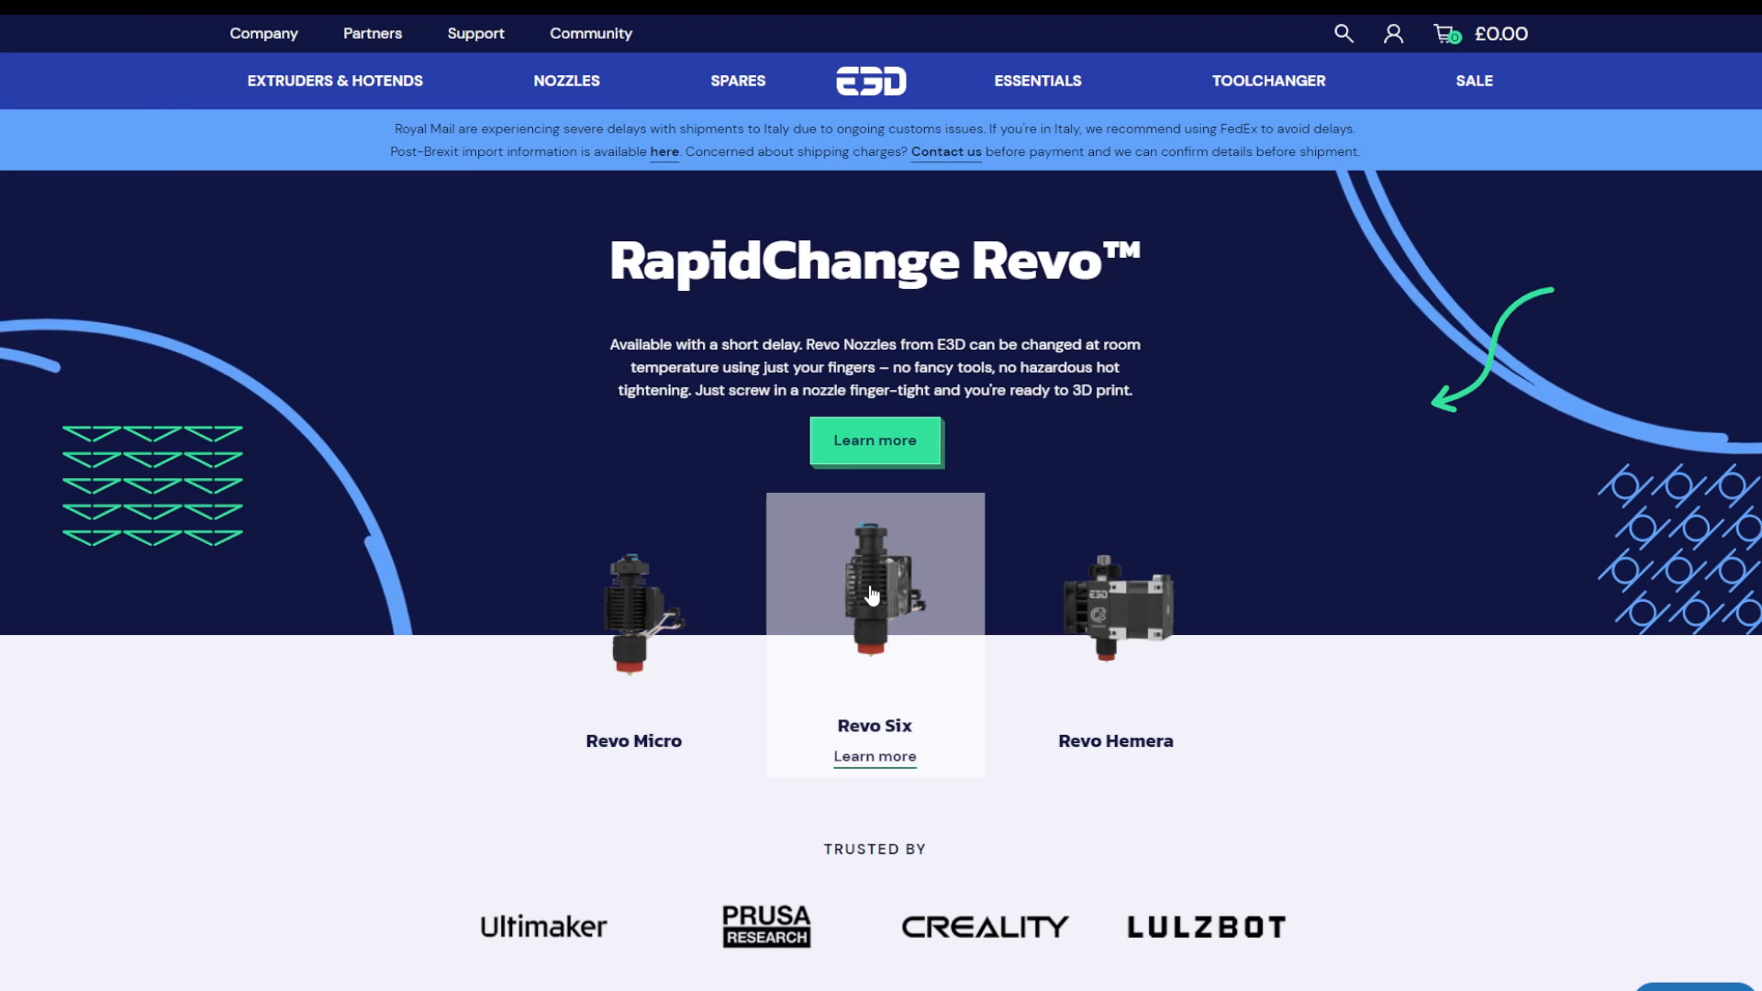
pyautogui.moveTo(1116, 635)
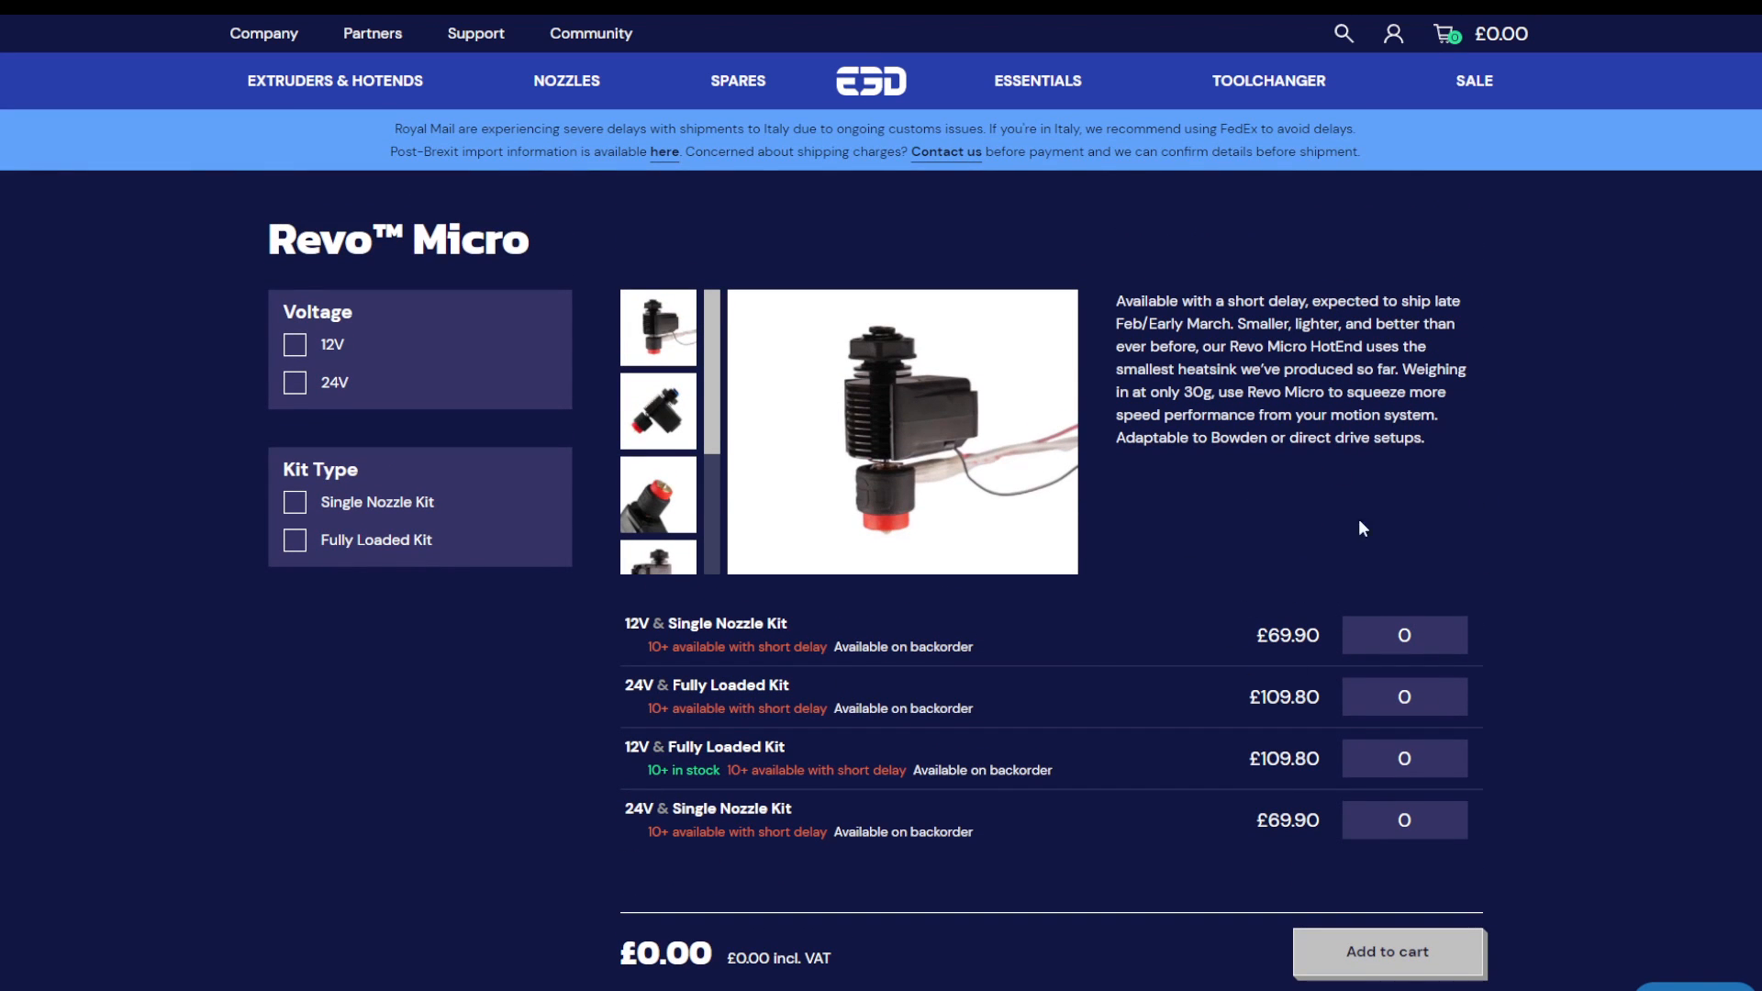
pyautogui.moveTo(1184, 657)
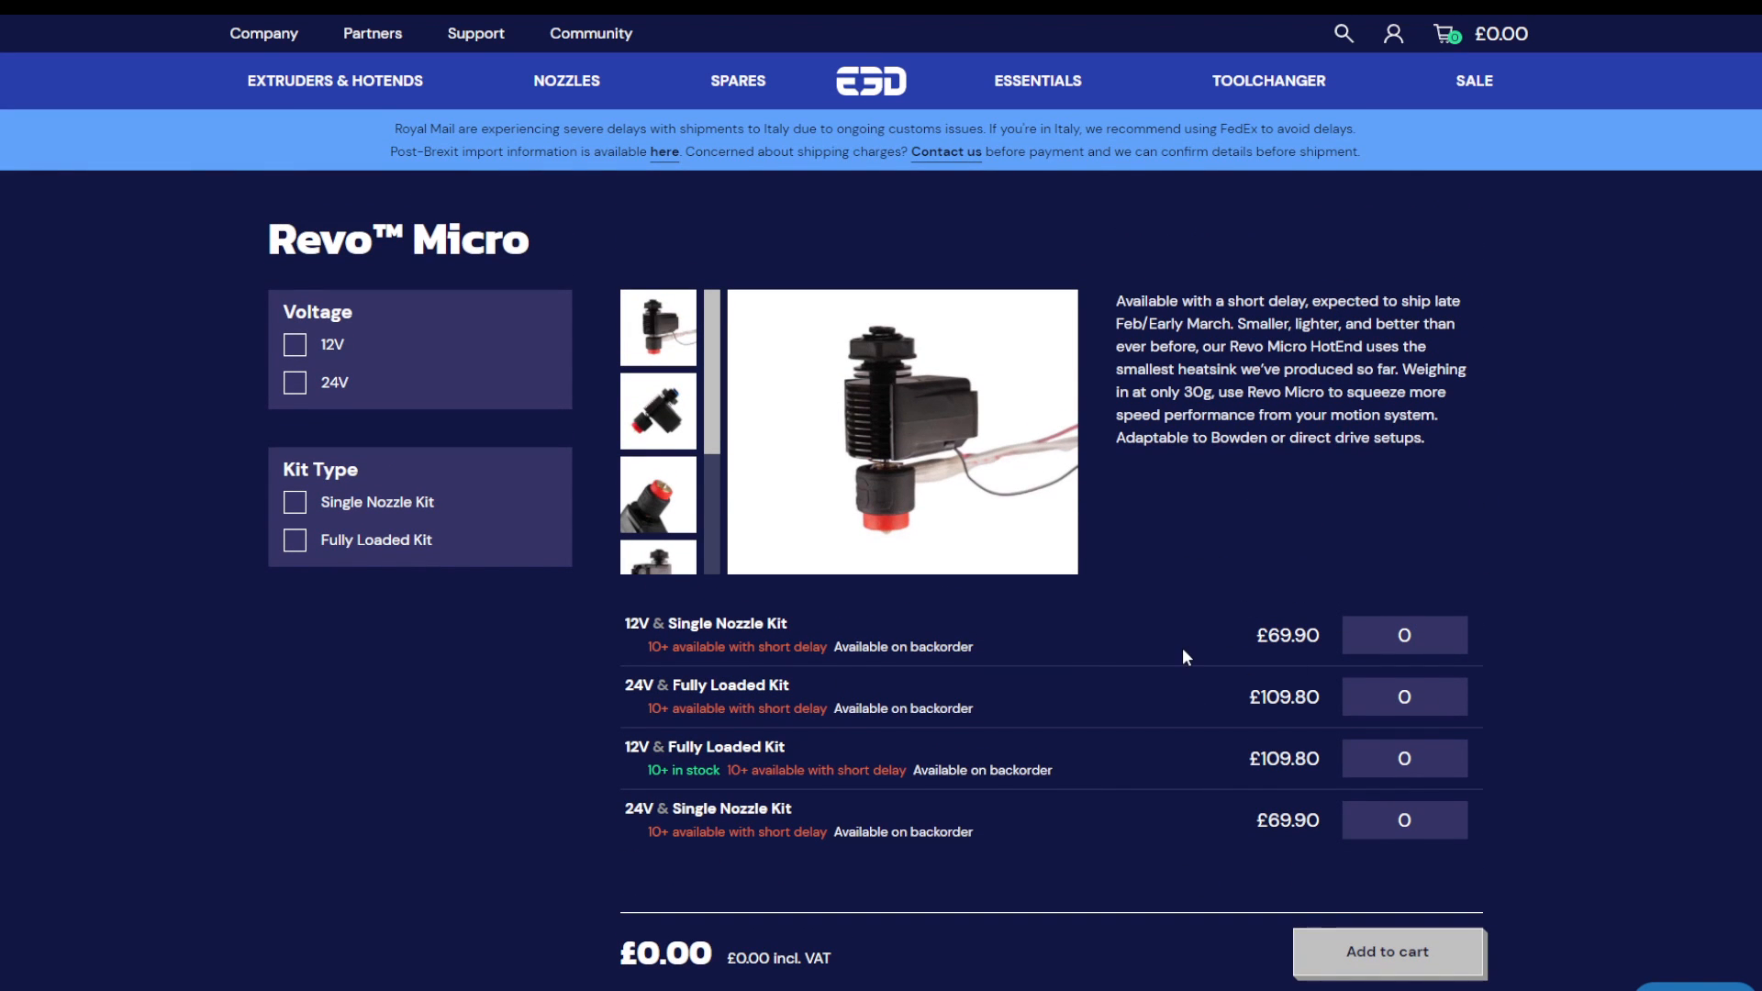
pyautogui.scroll(-3)
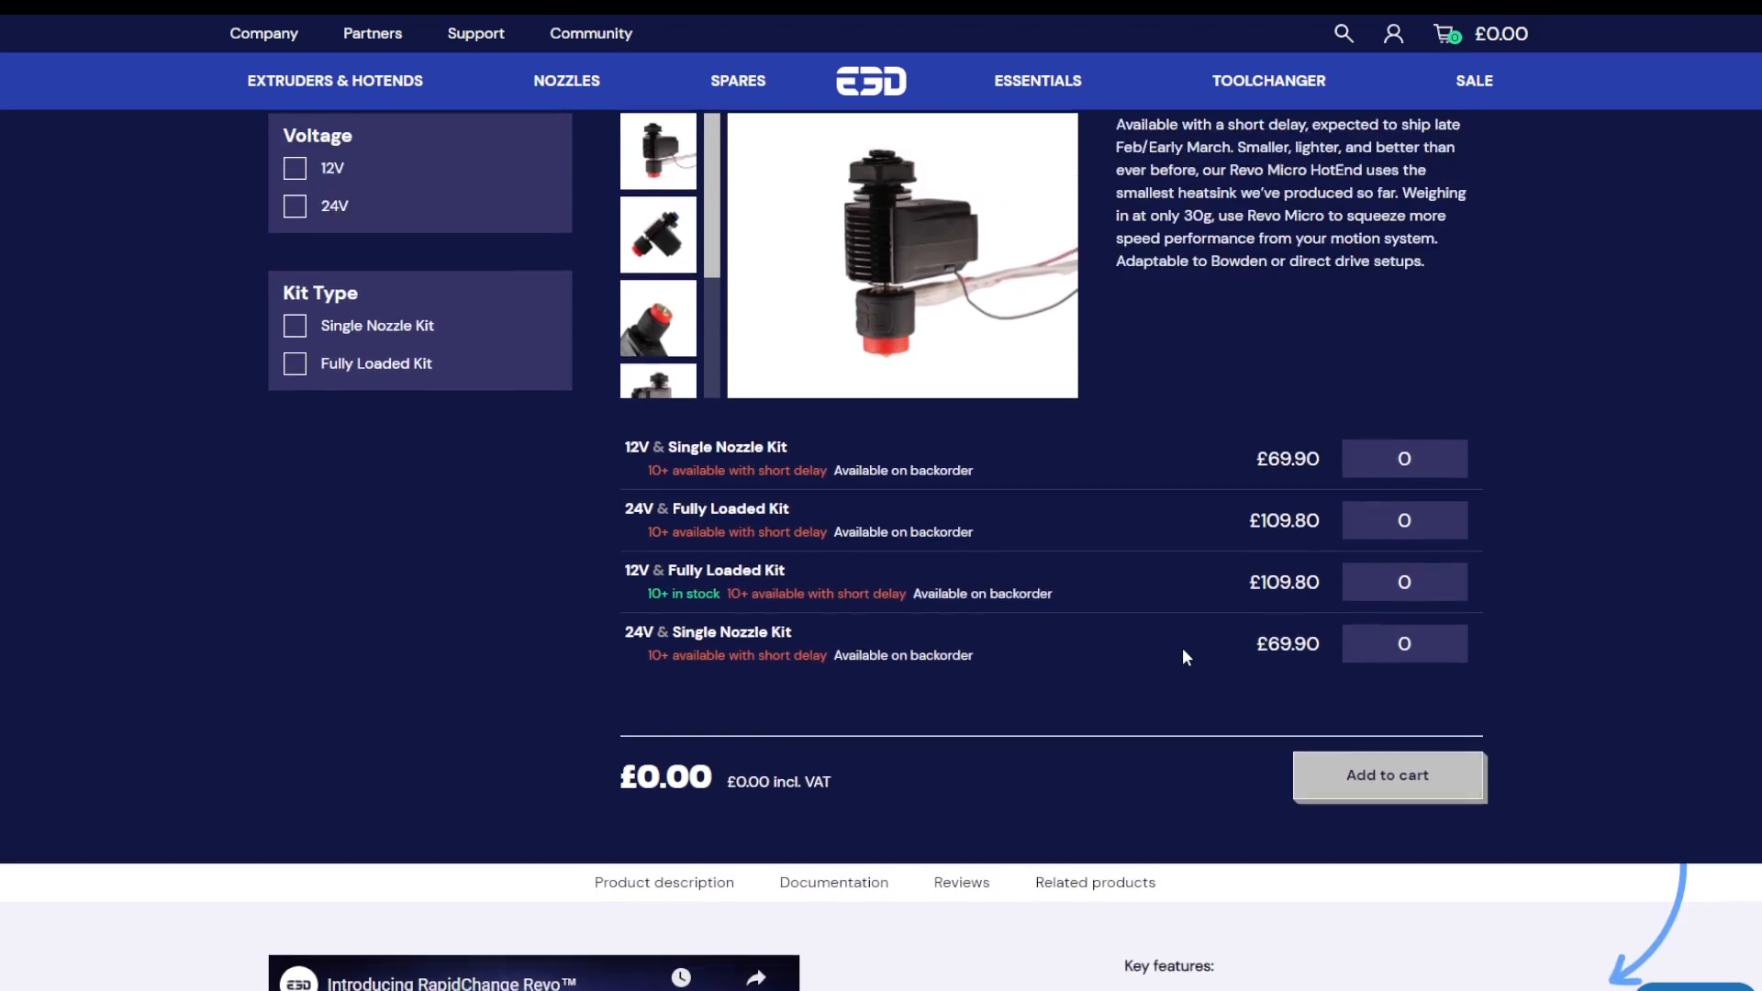
pyautogui.scroll(-3)
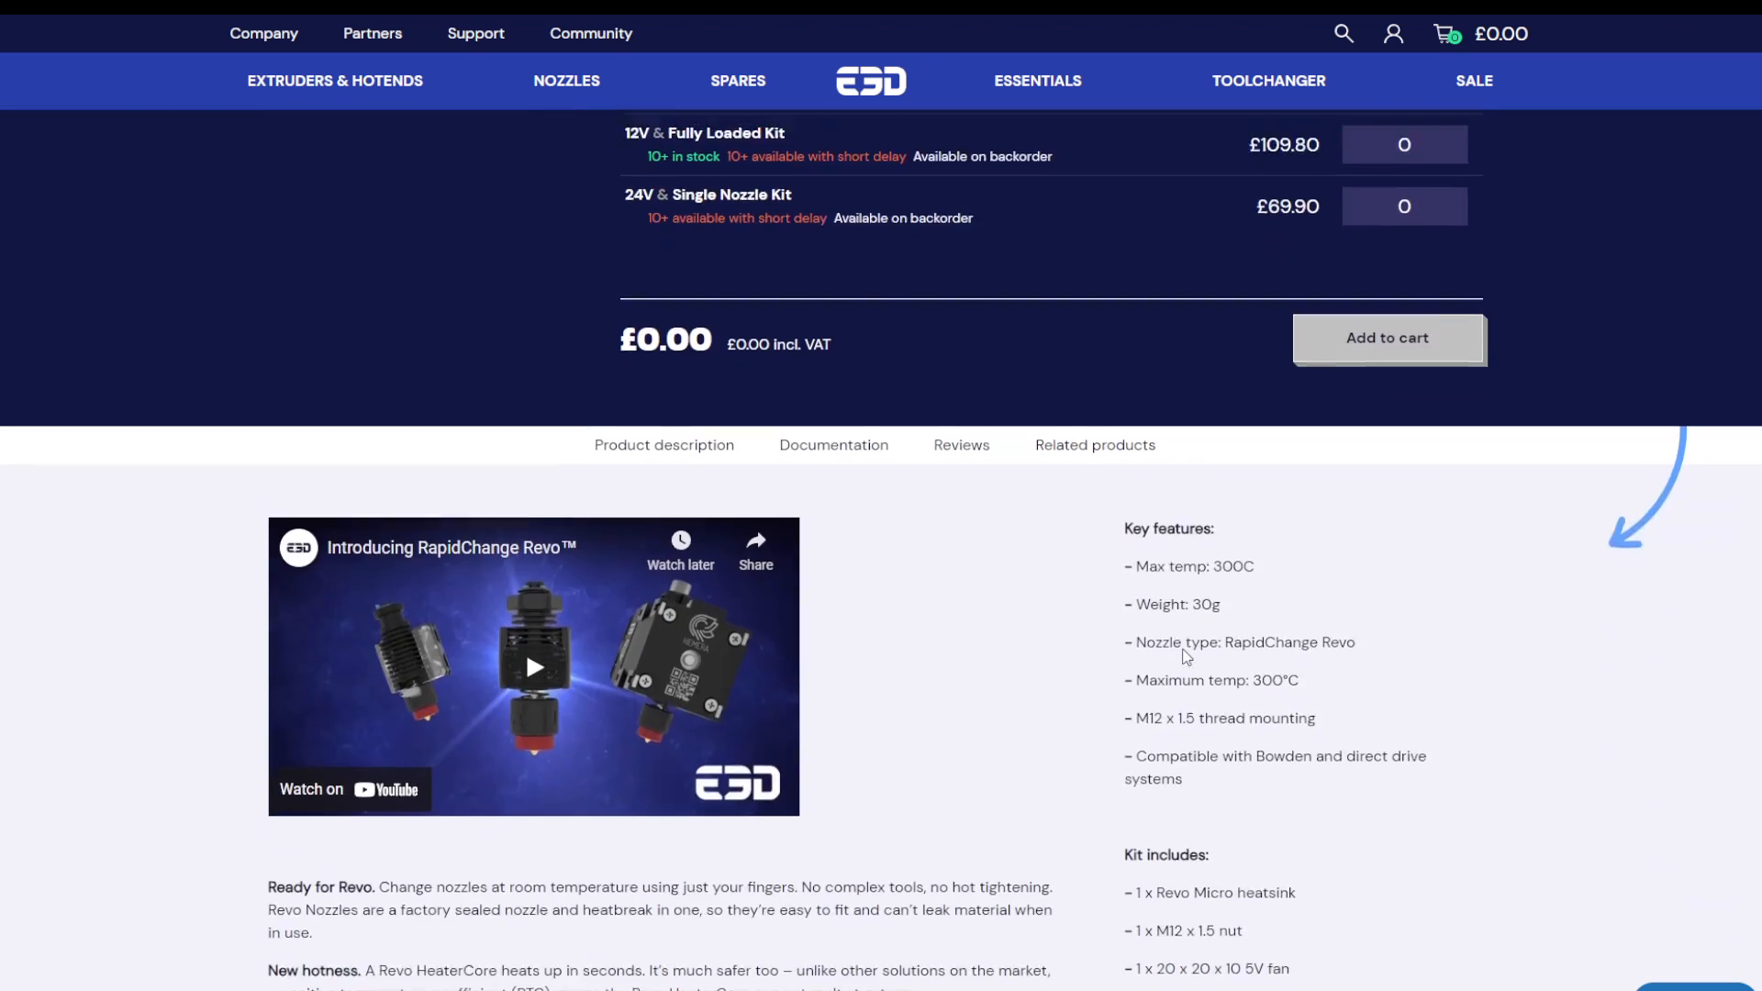
pyautogui.scroll(-3)
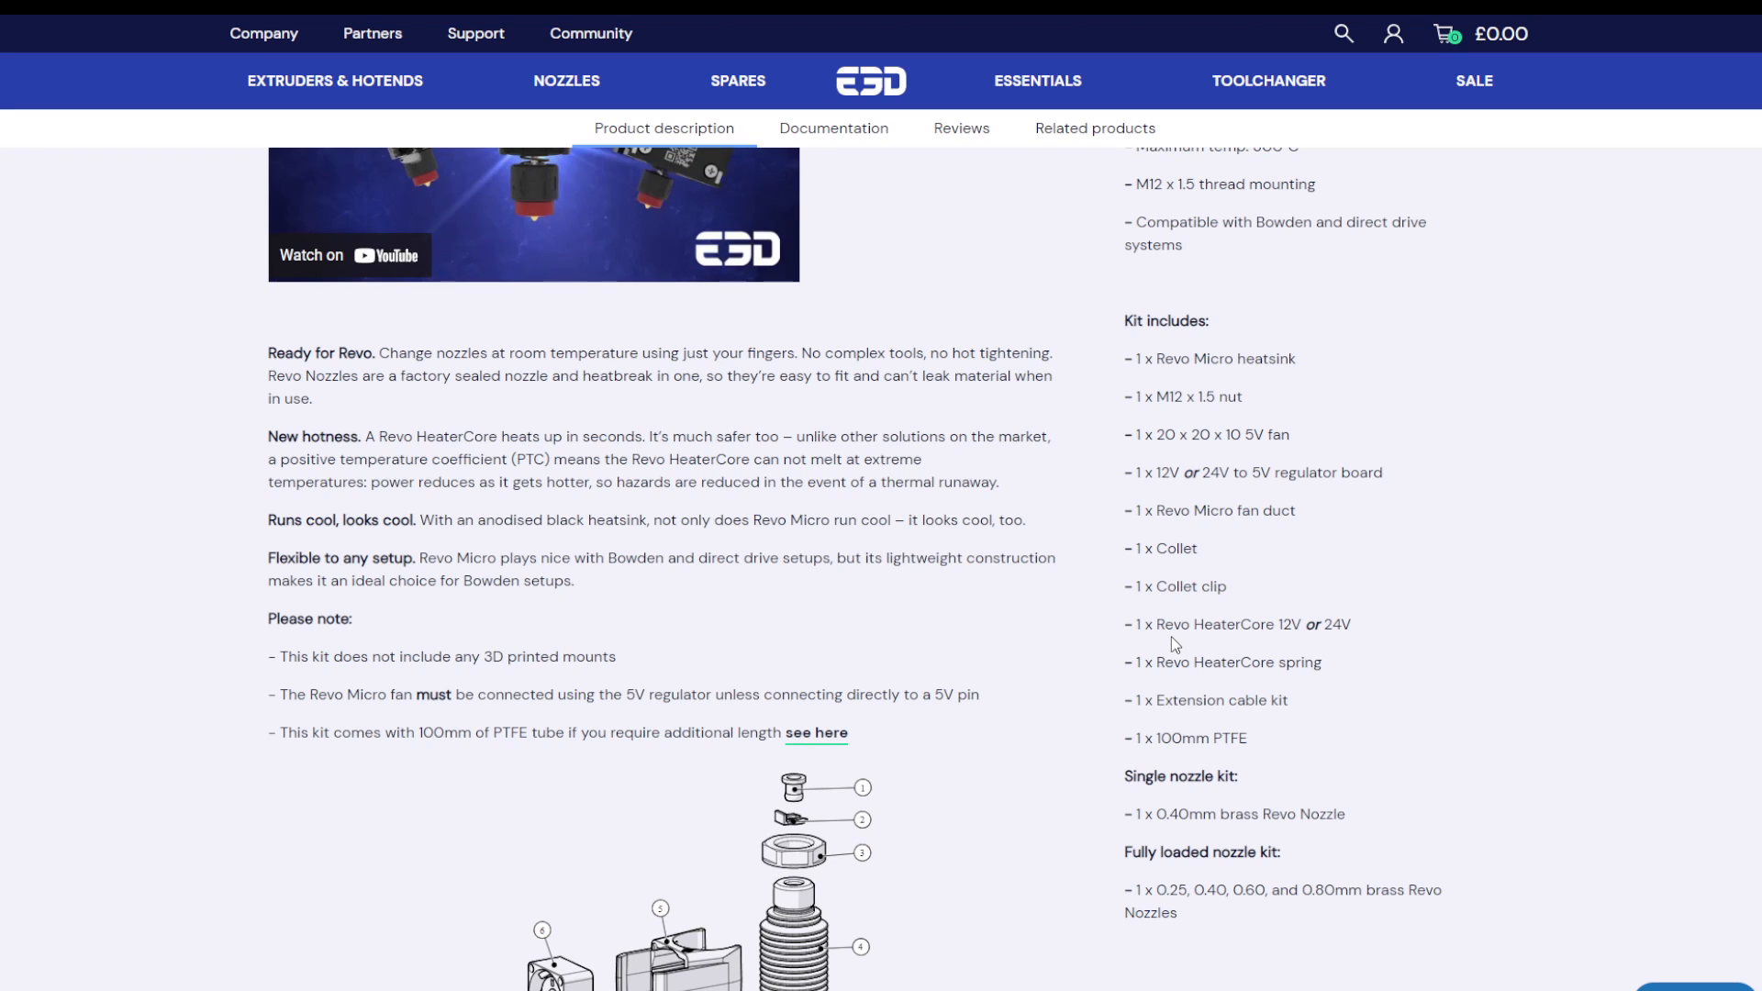
pyautogui.scroll(-3)
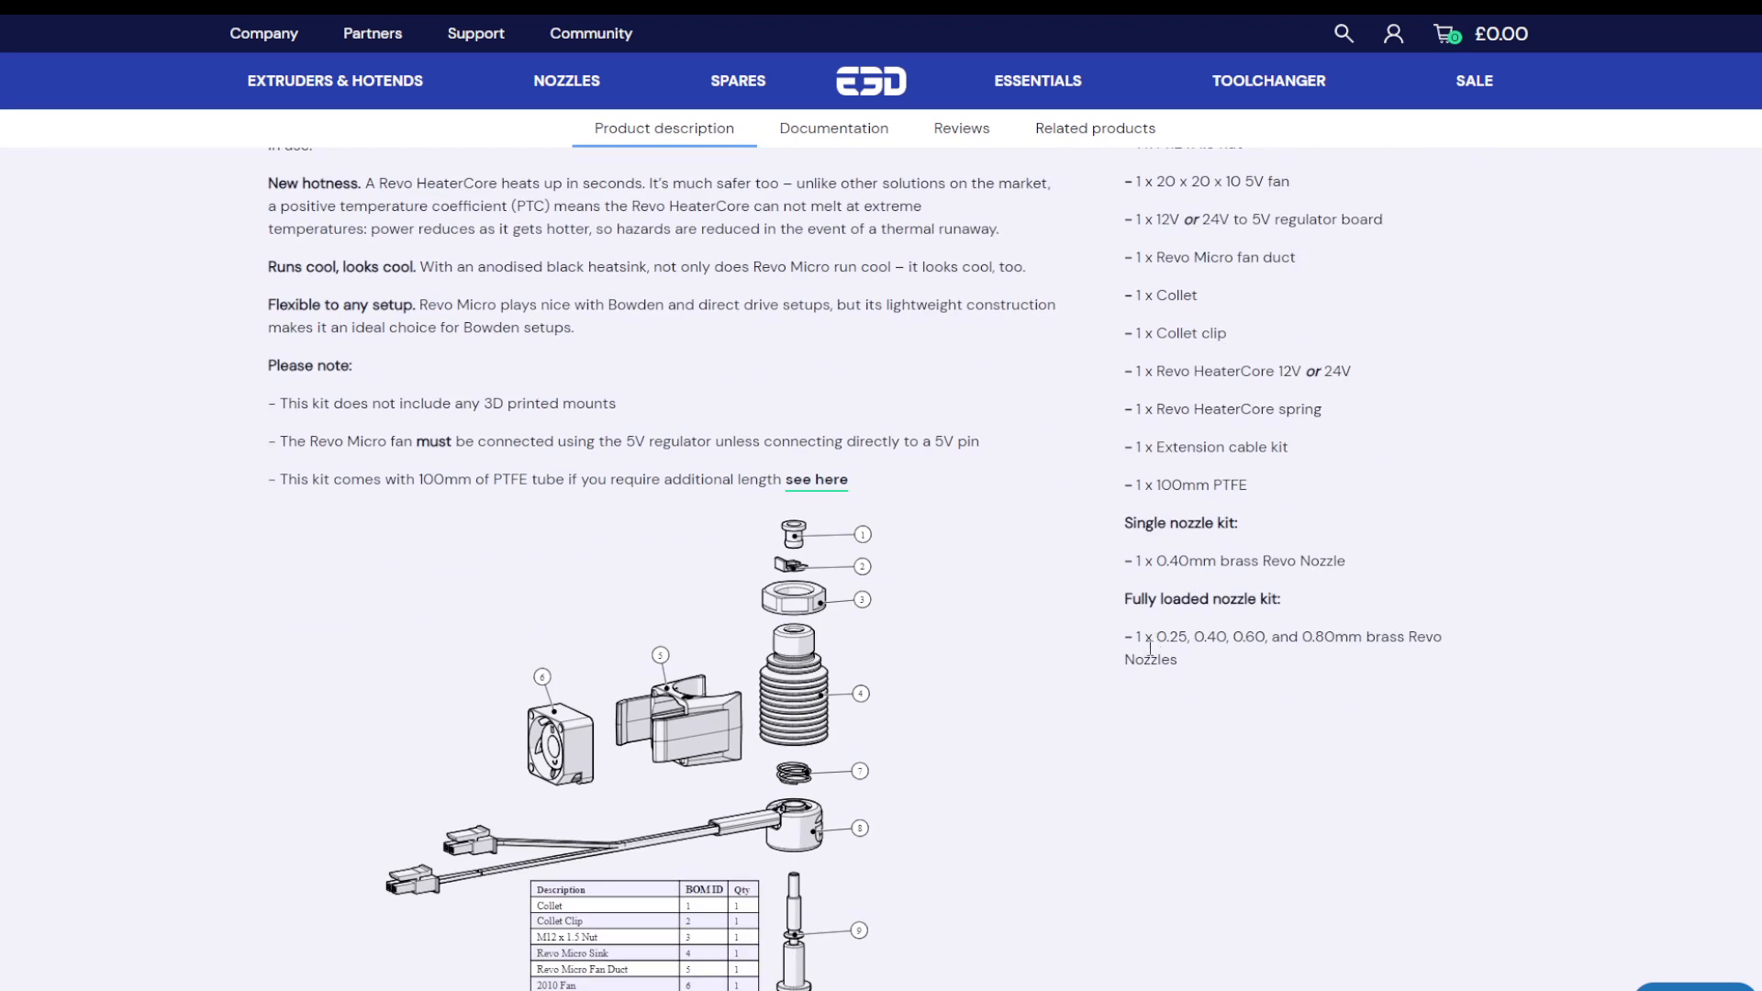
pyautogui.scroll(-3)
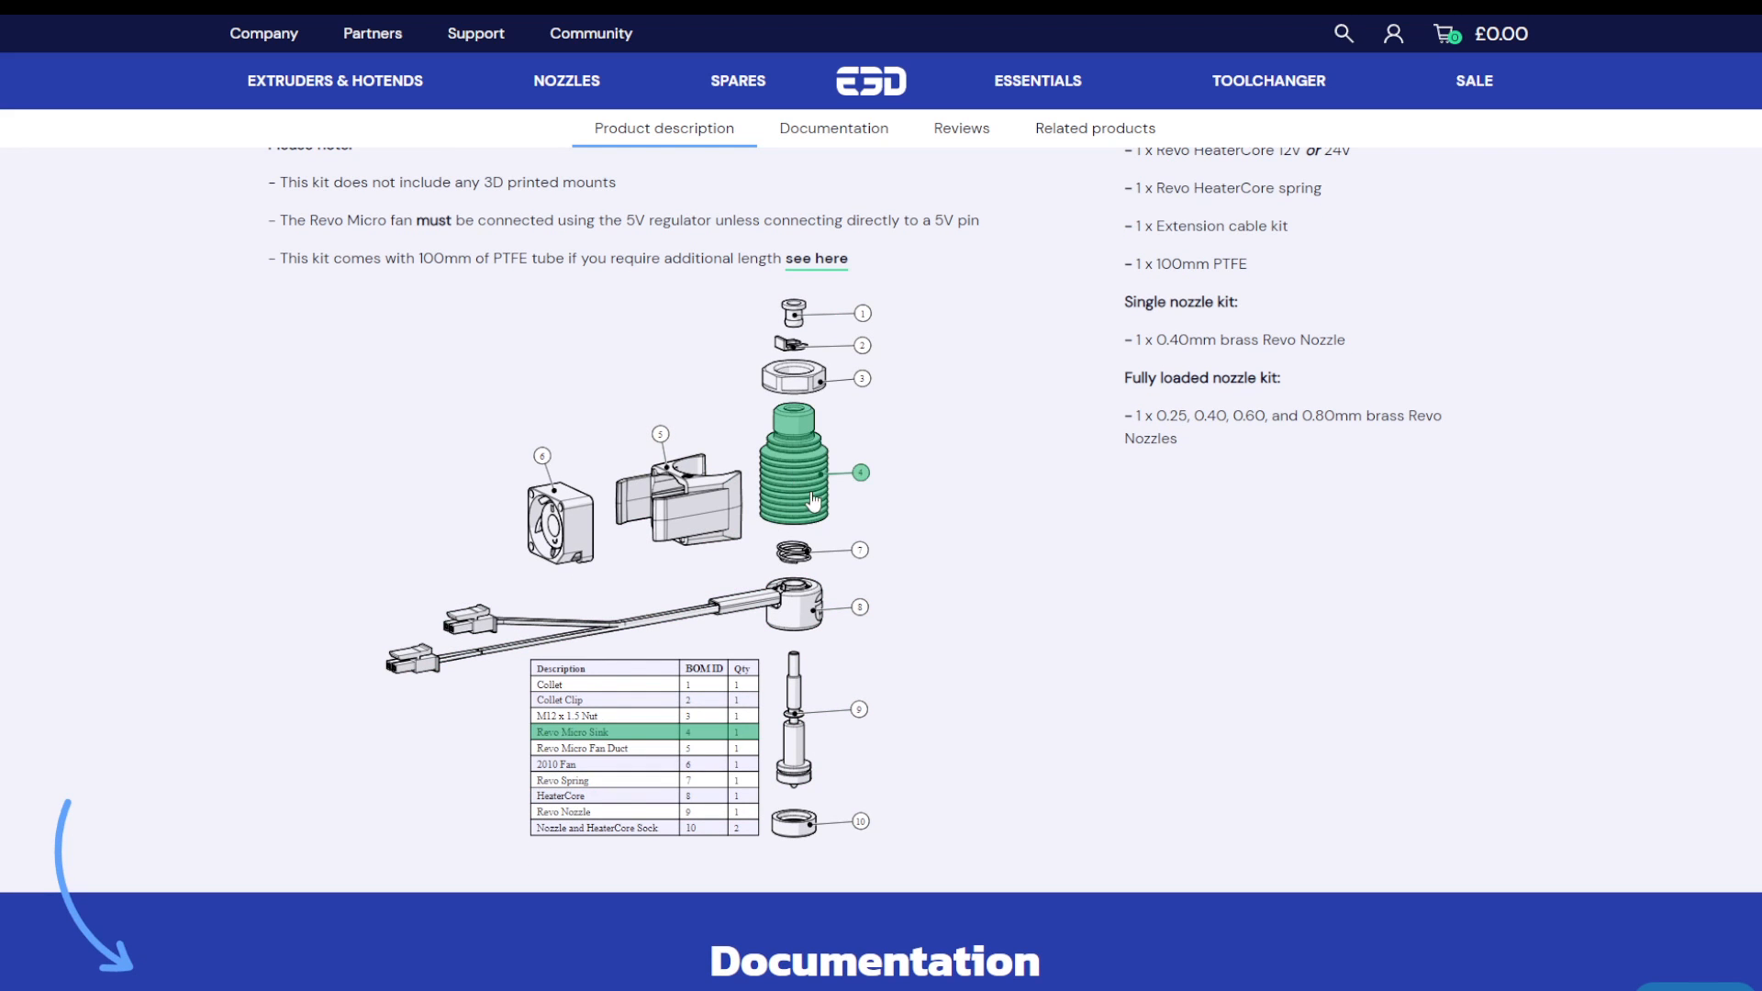
pyautogui.moveTo(793, 427)
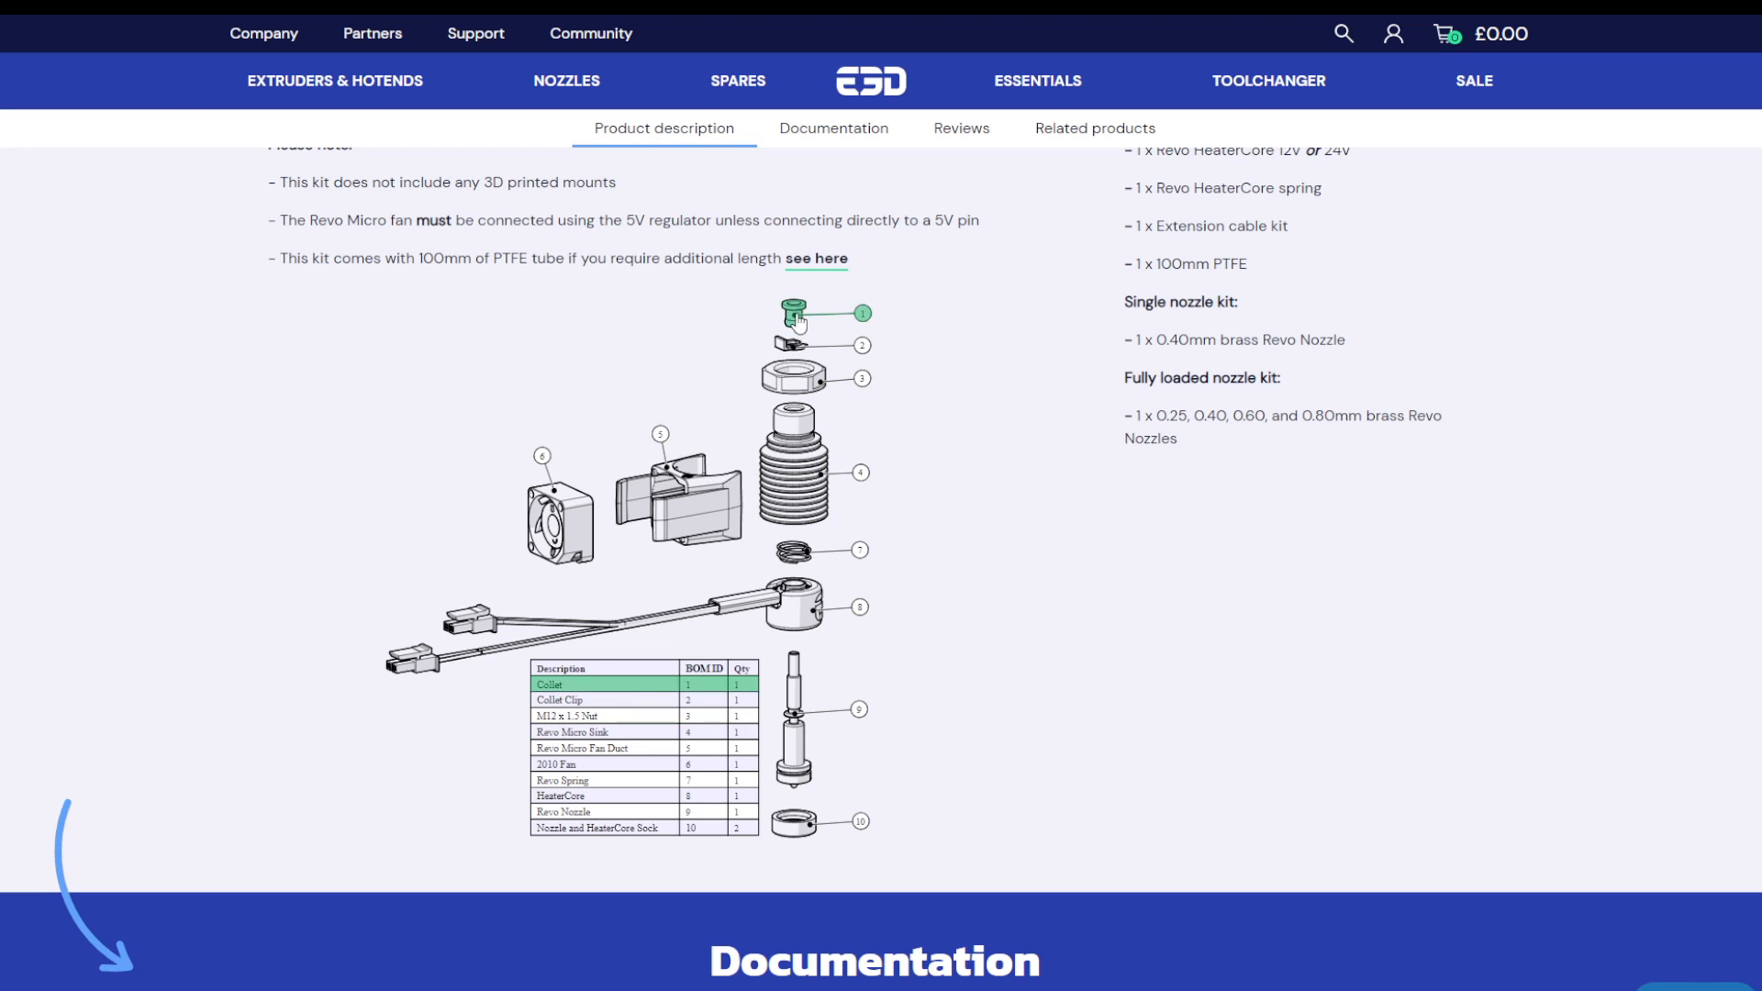
pyautogui.moveTo(799, 378)
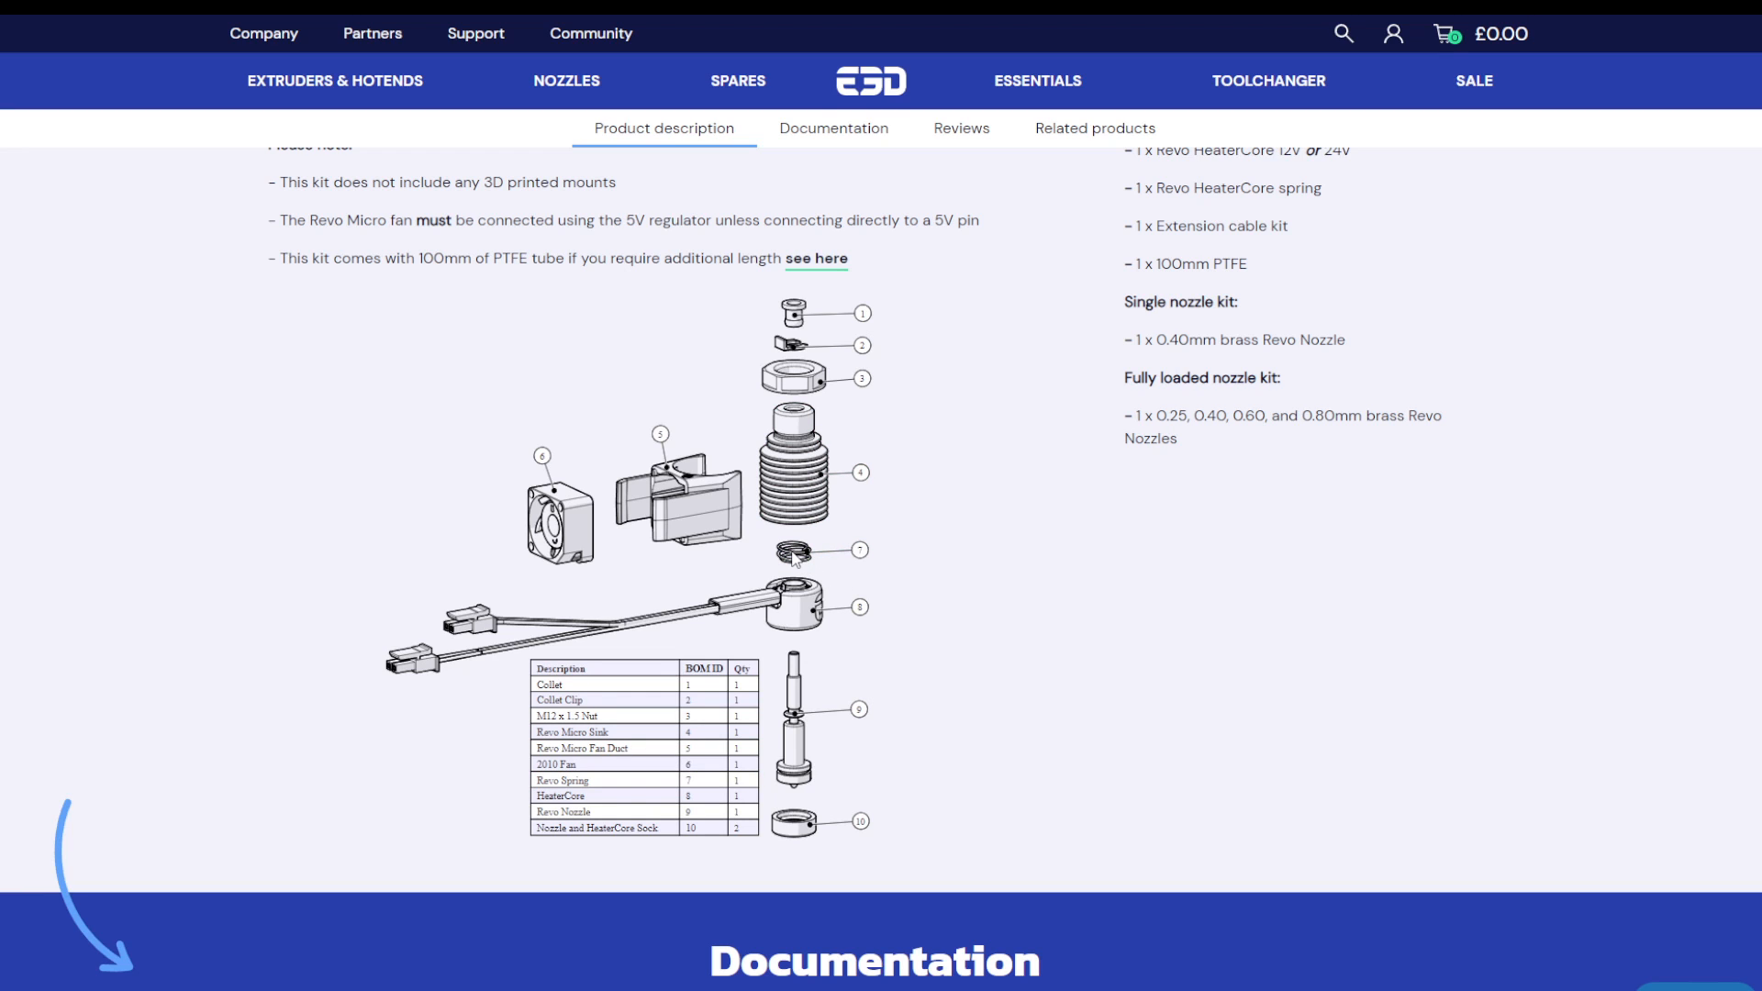
pyautogui.moveTo(795, 472)
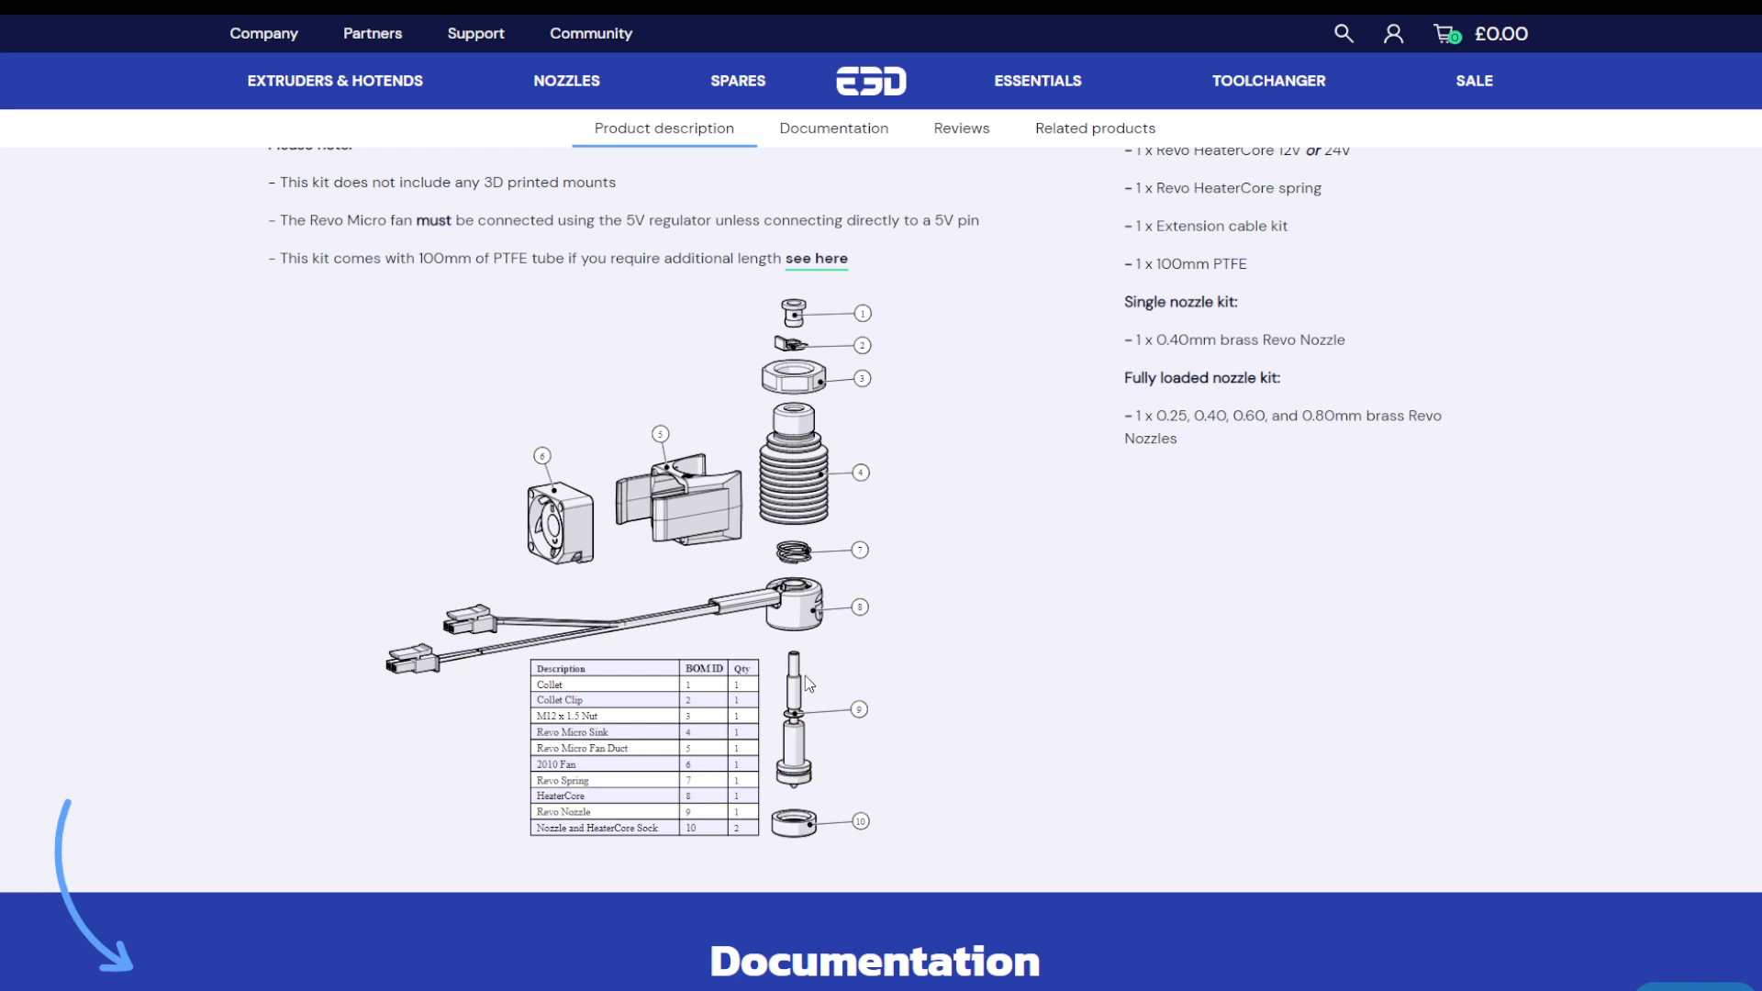
pyautogui.moveTo(798, 472)
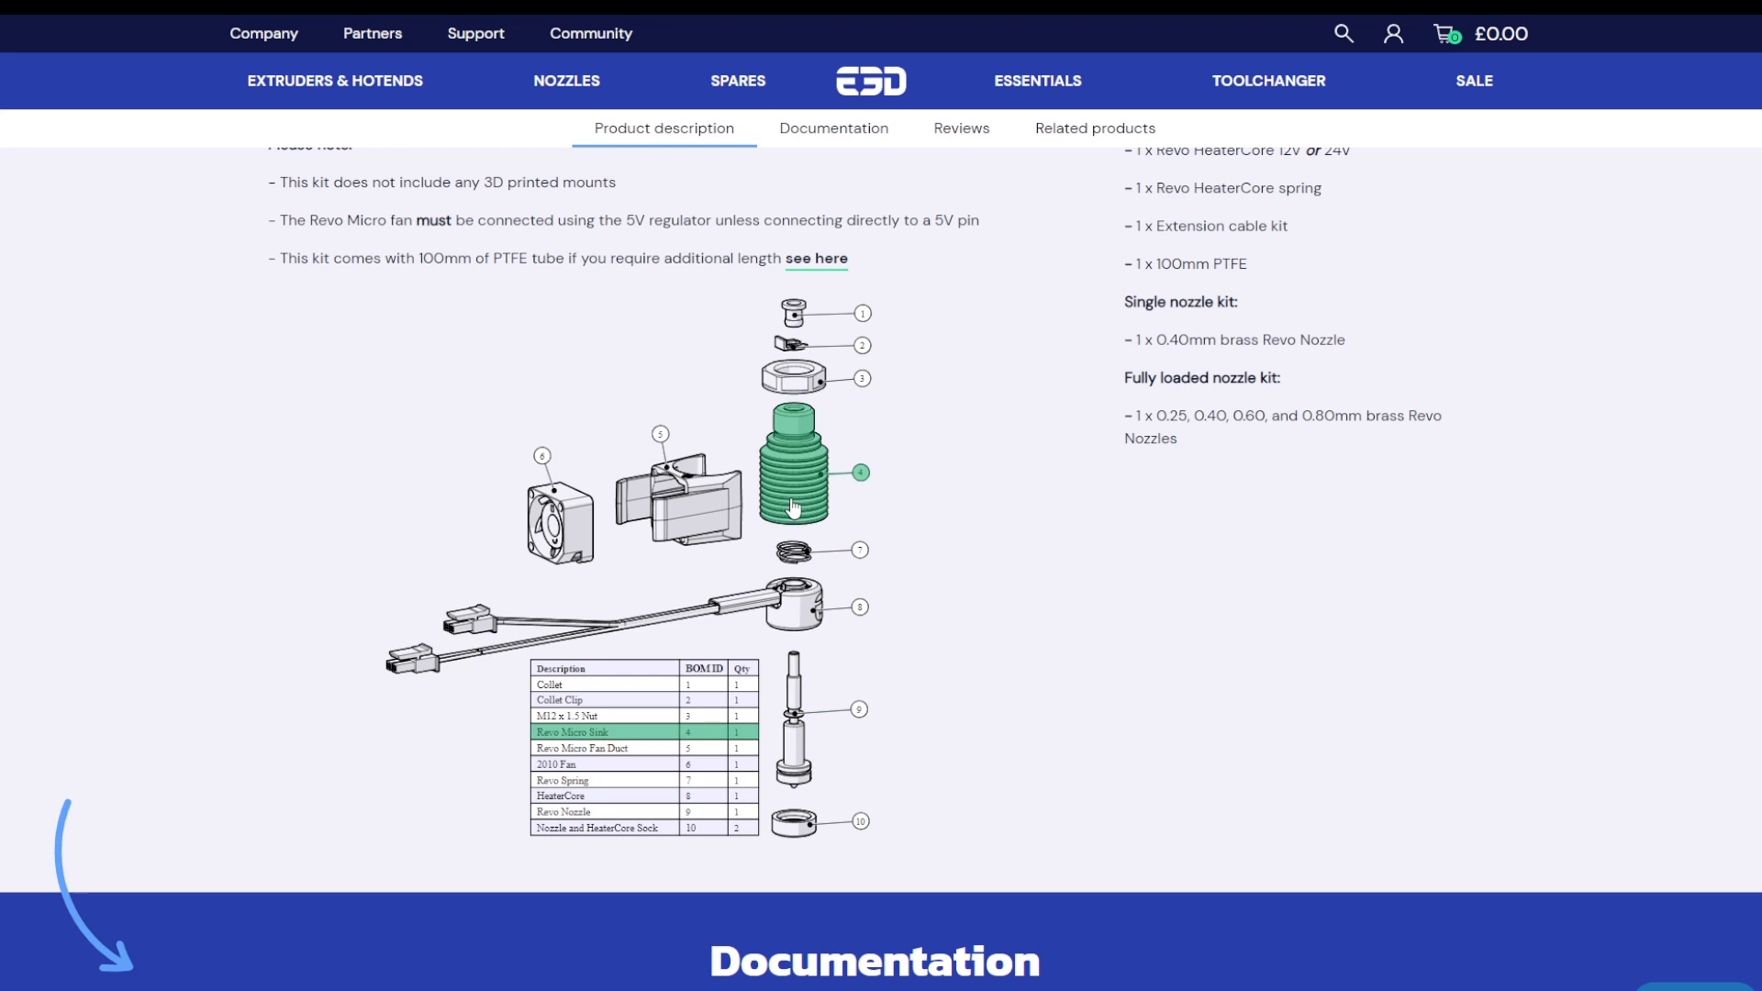
pyautogui.moveTo(802, 650)
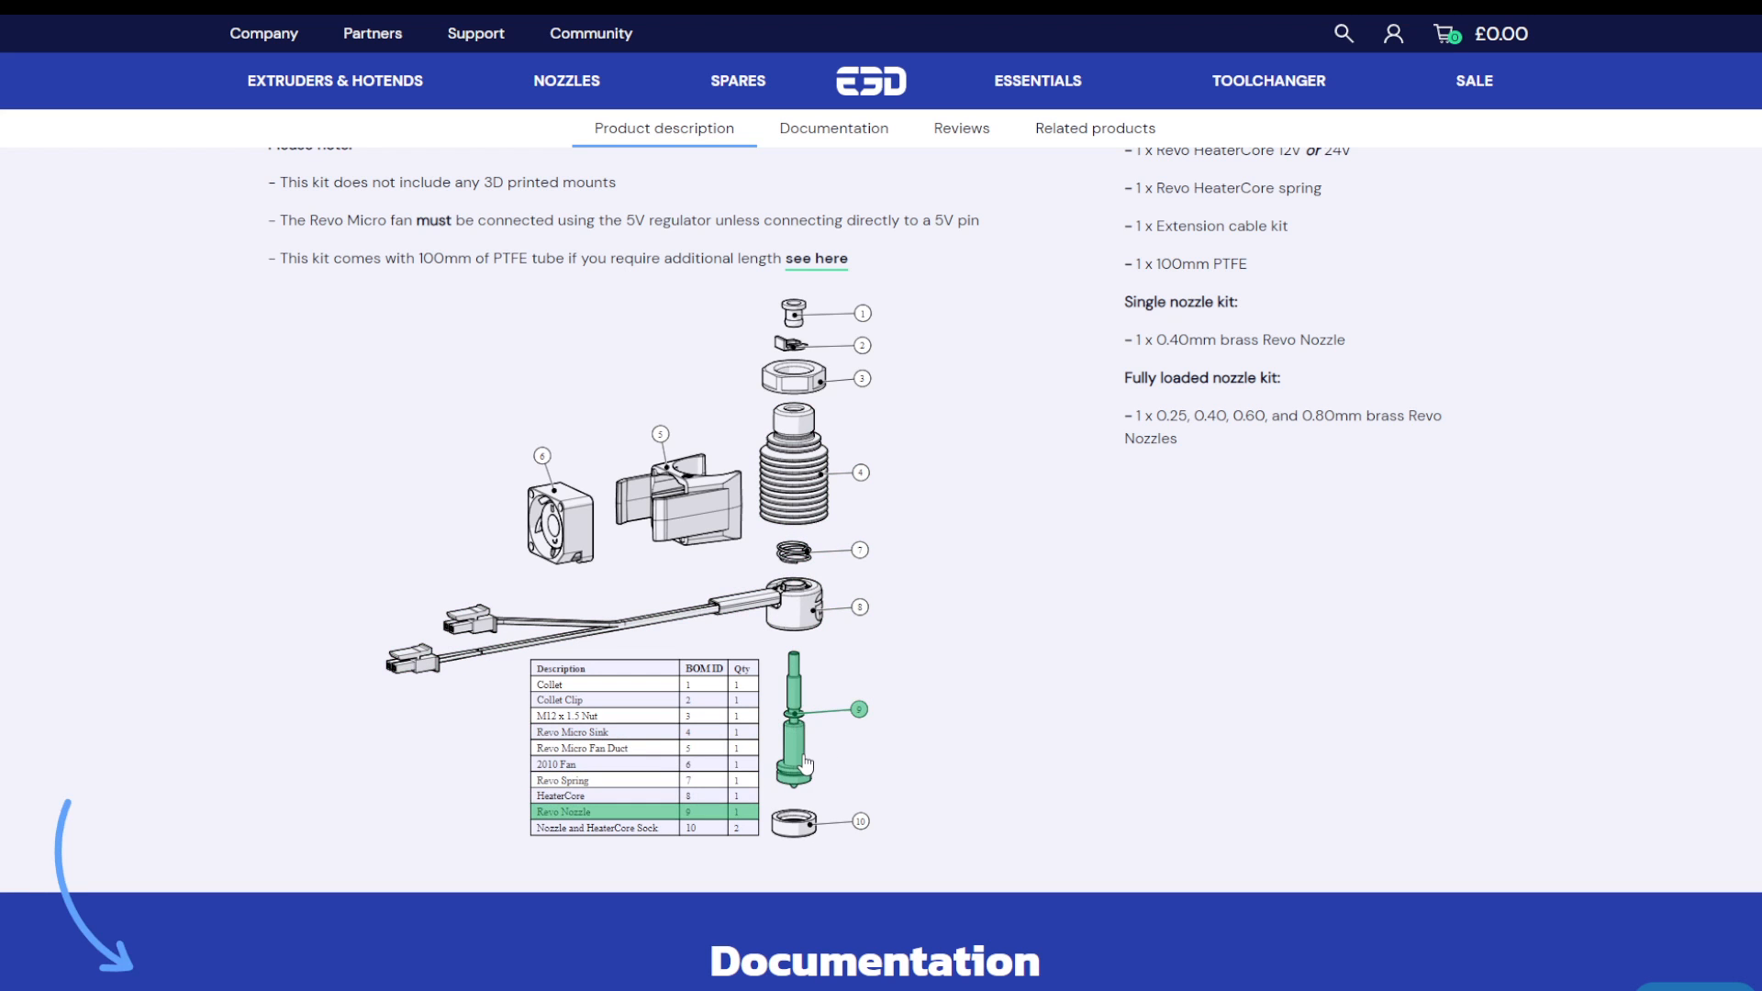
pyautogui.moveTo(795, 604)
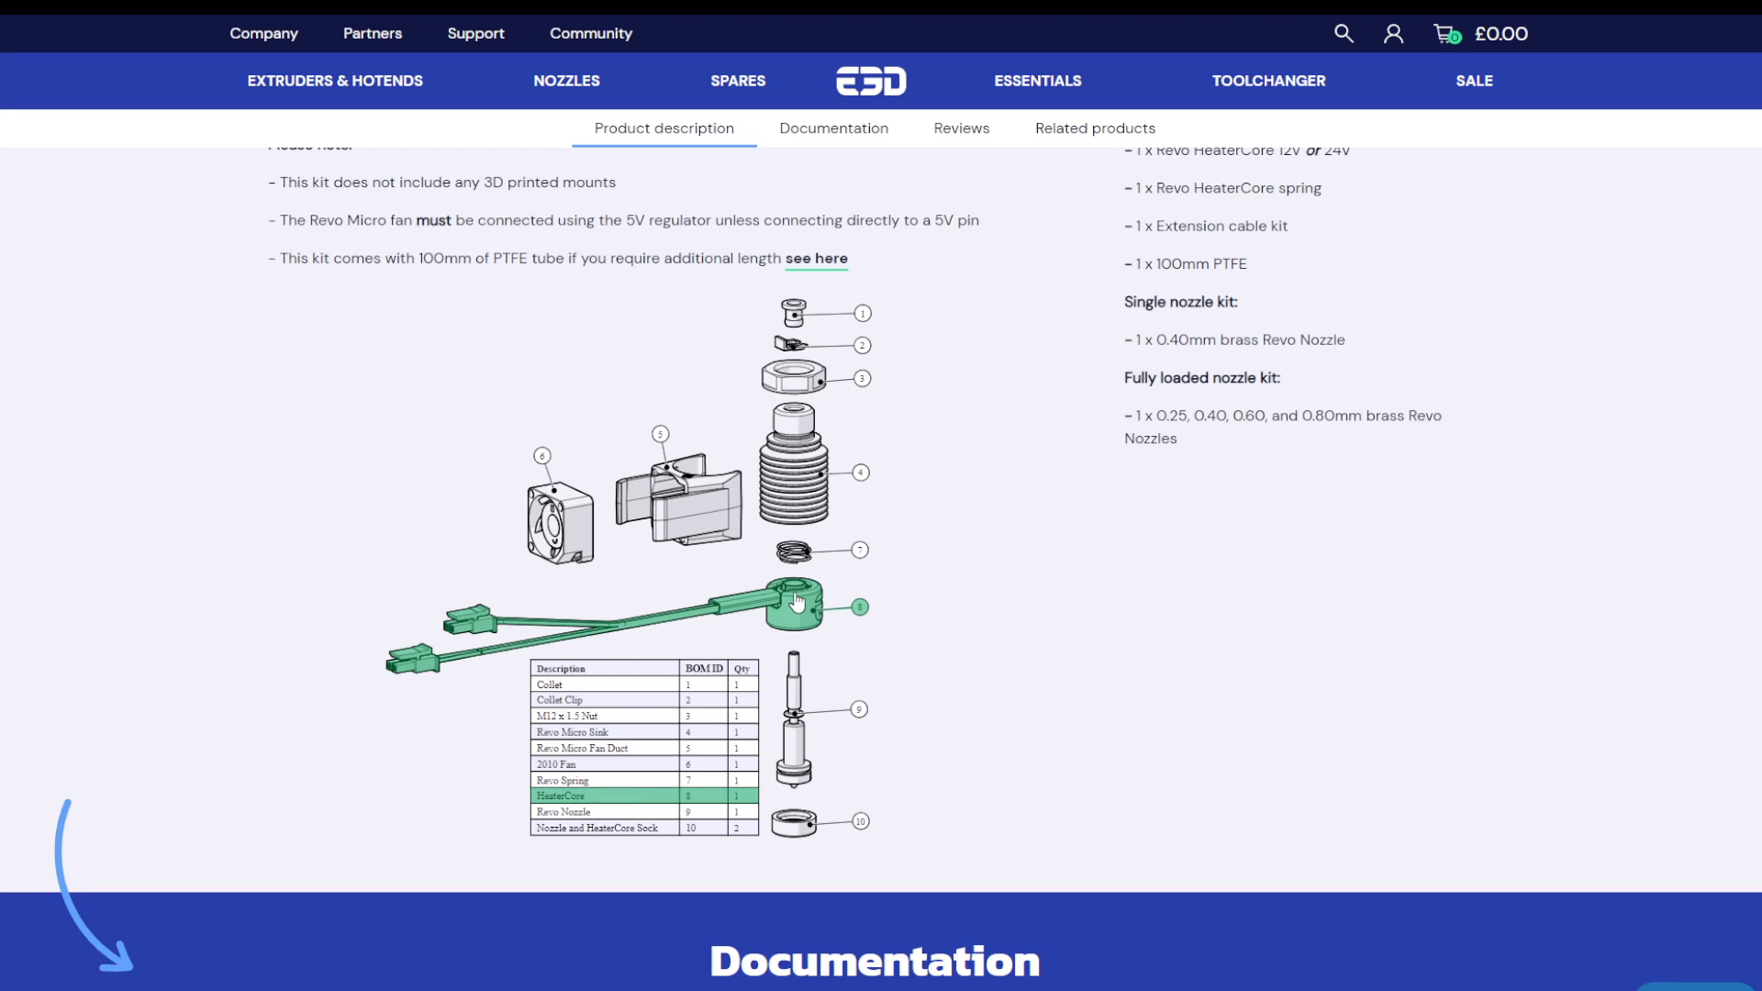
pyautogui.moveTo(821, 629)
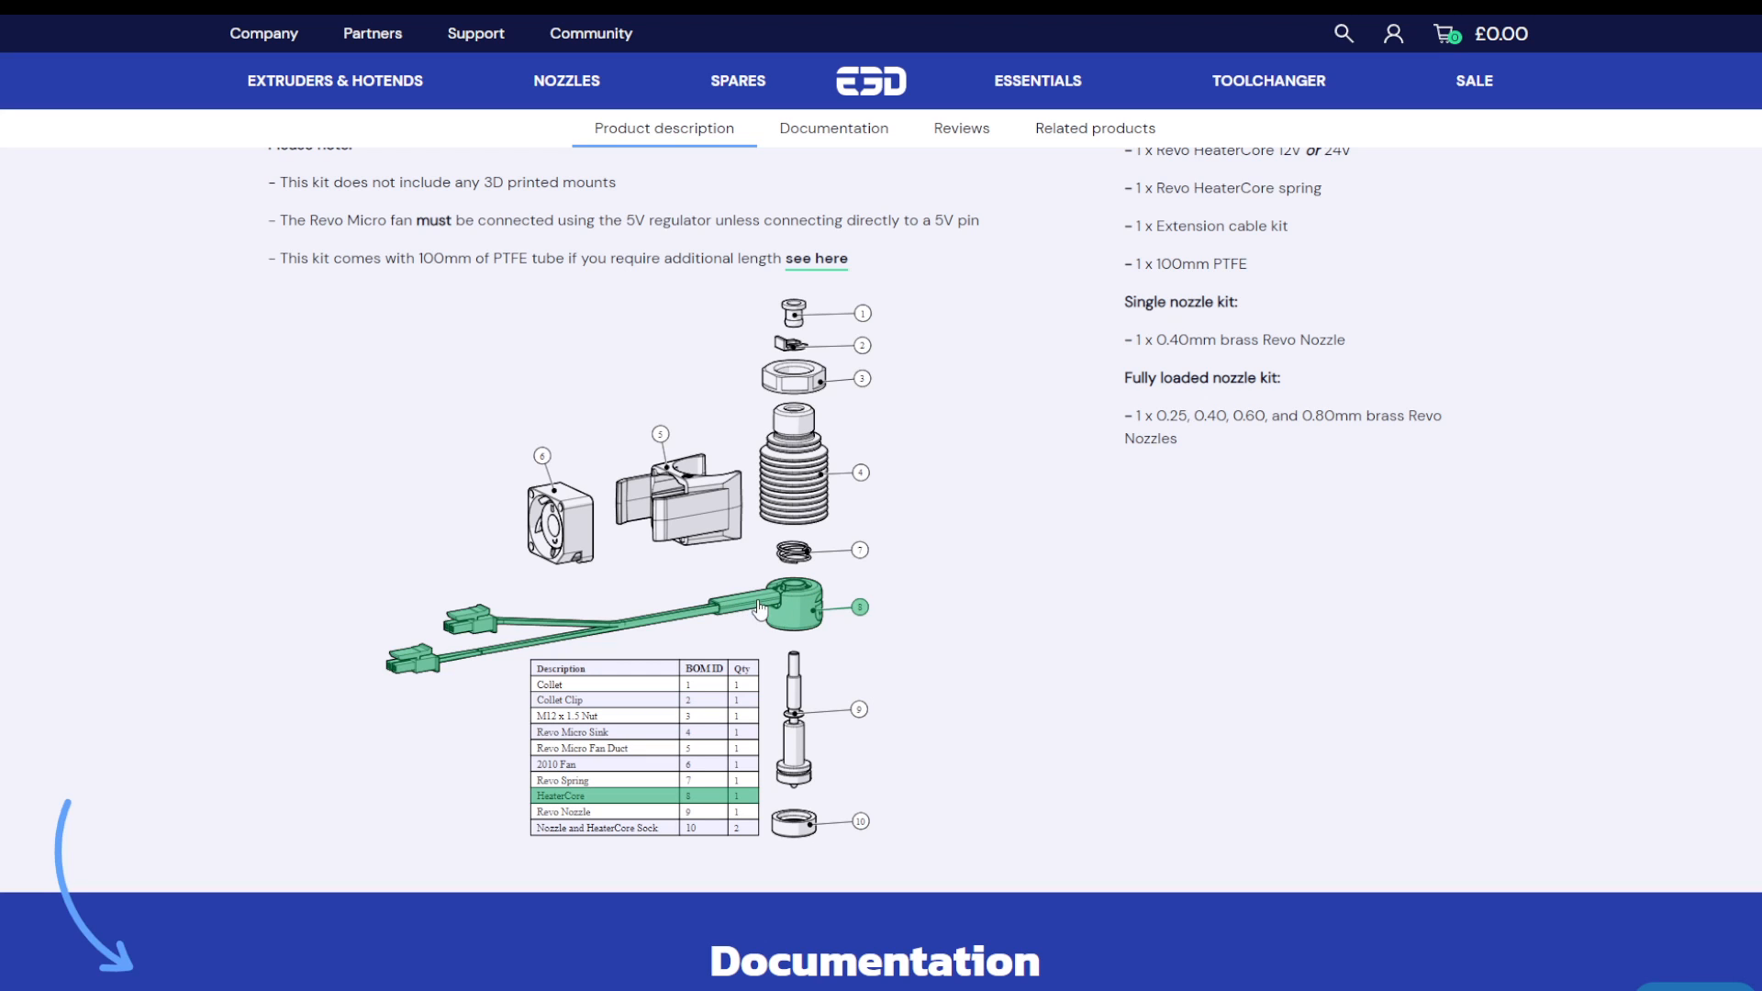
pyautogui.moveTo(718, 622)
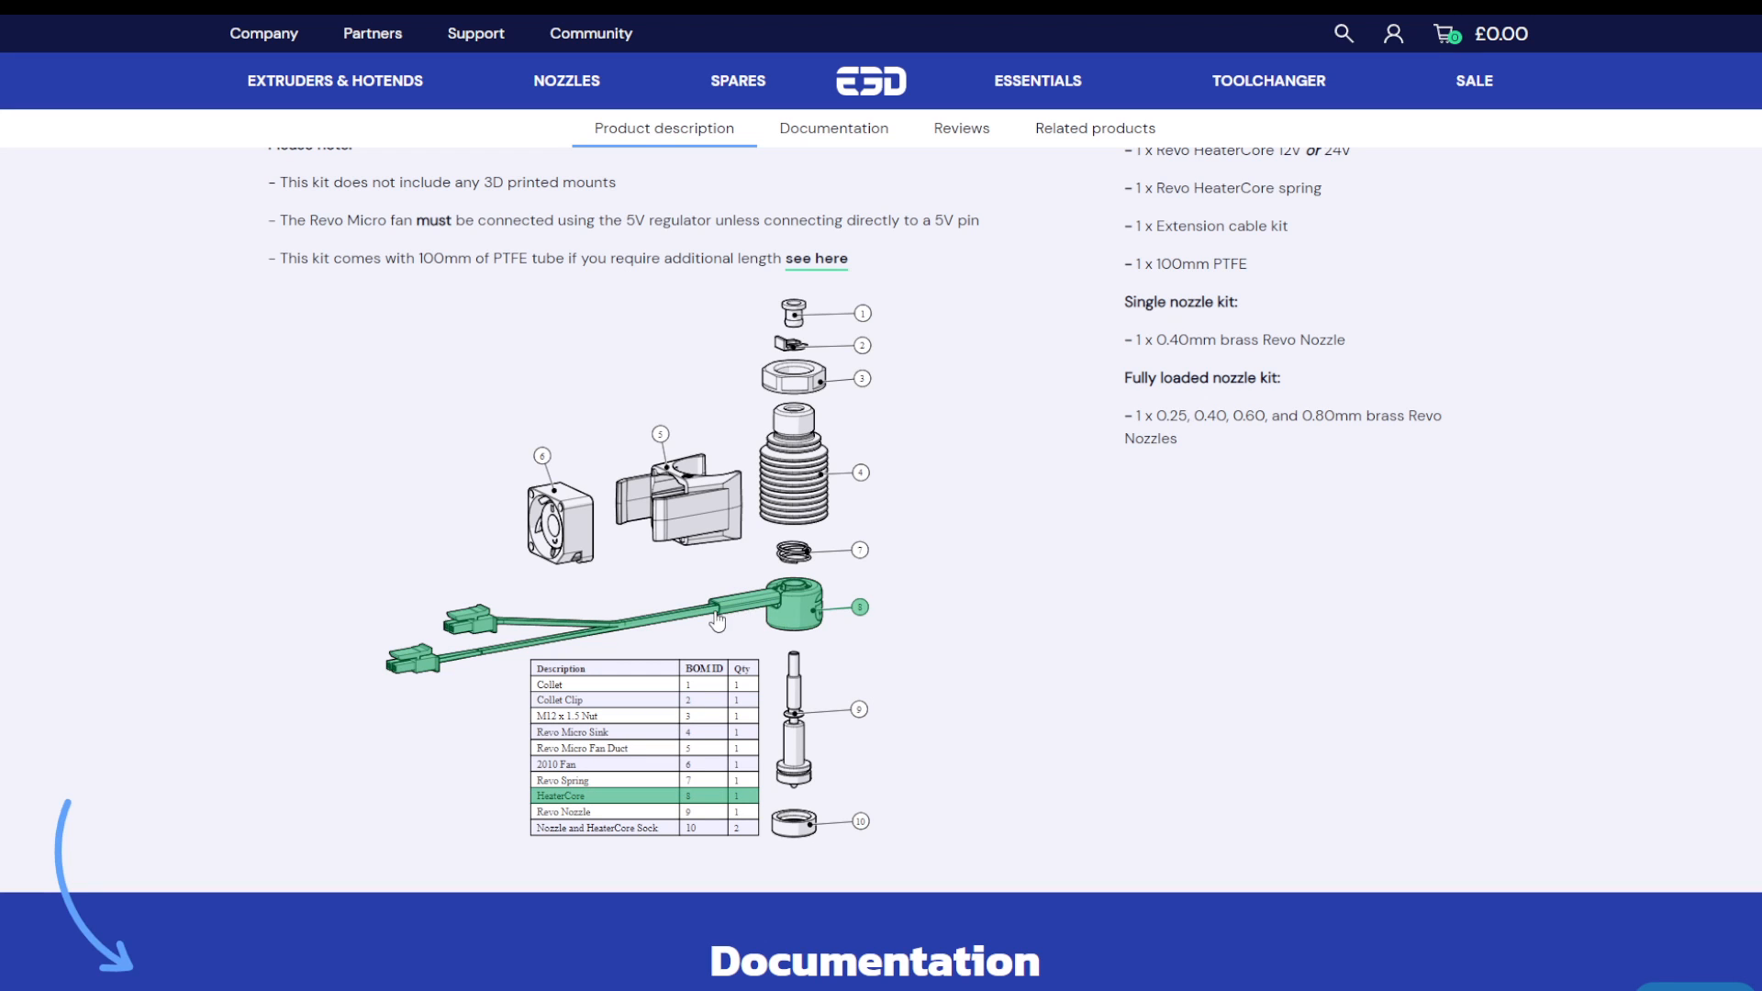
pyautogui.moveTo(751, 603)
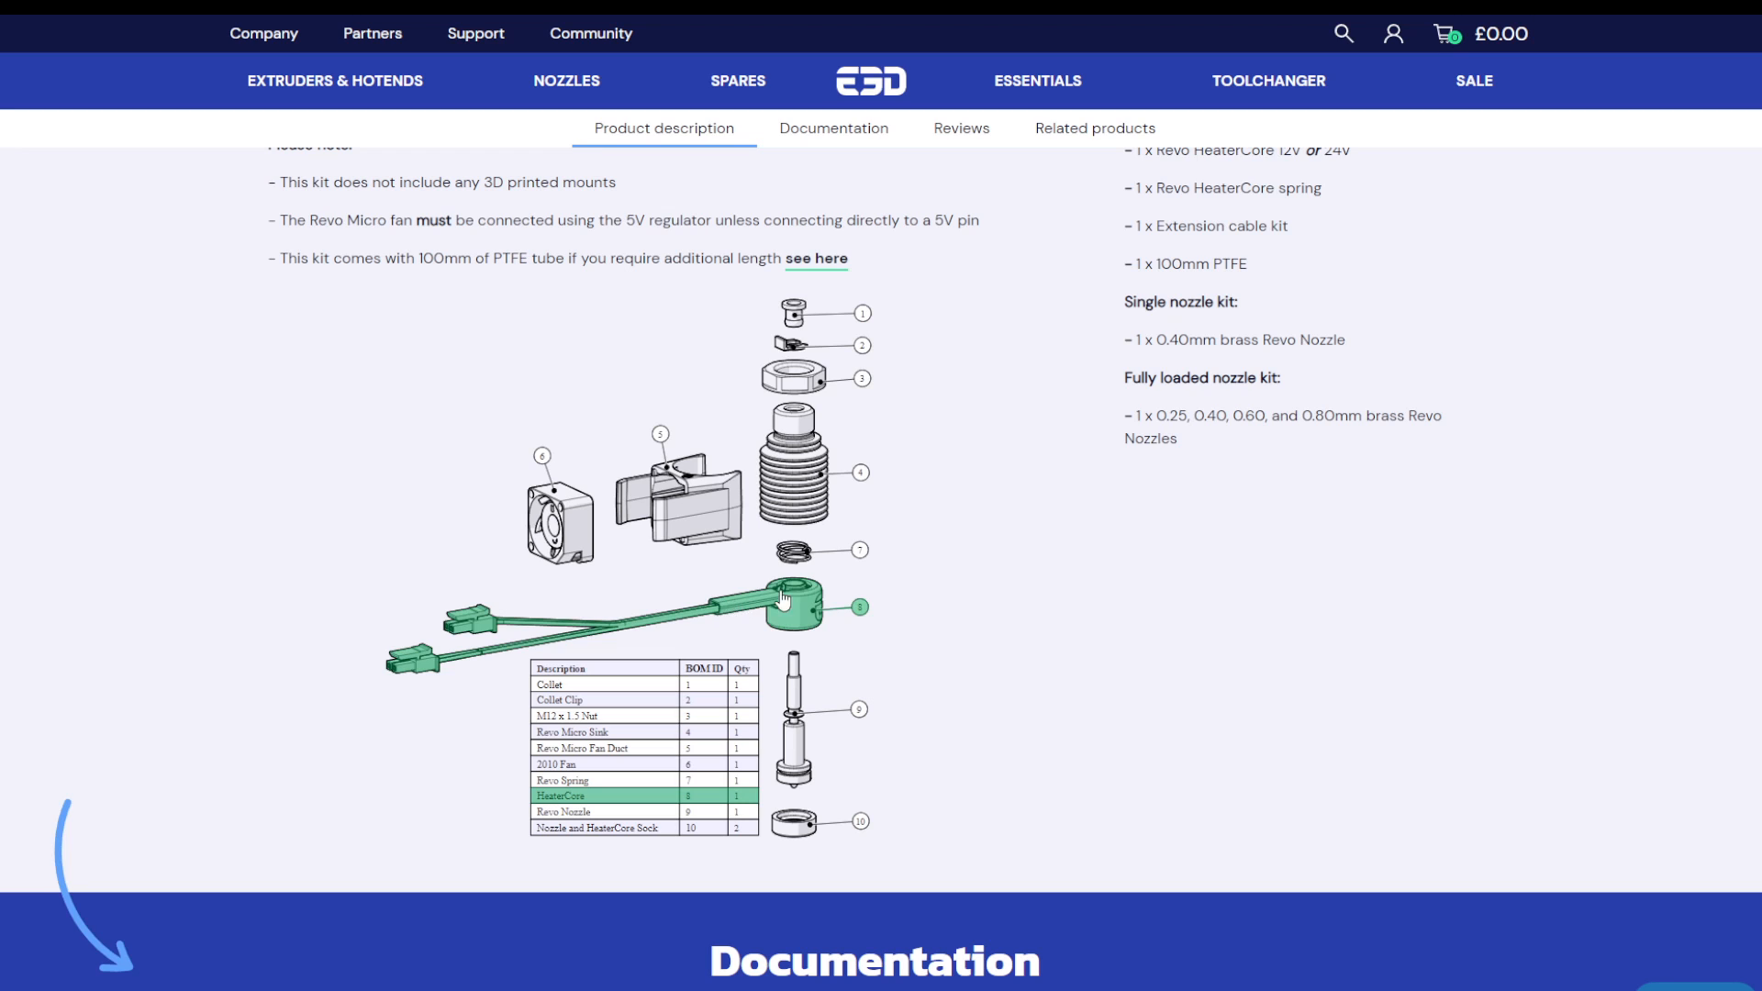
pyautogui.moveTo(804, 610)
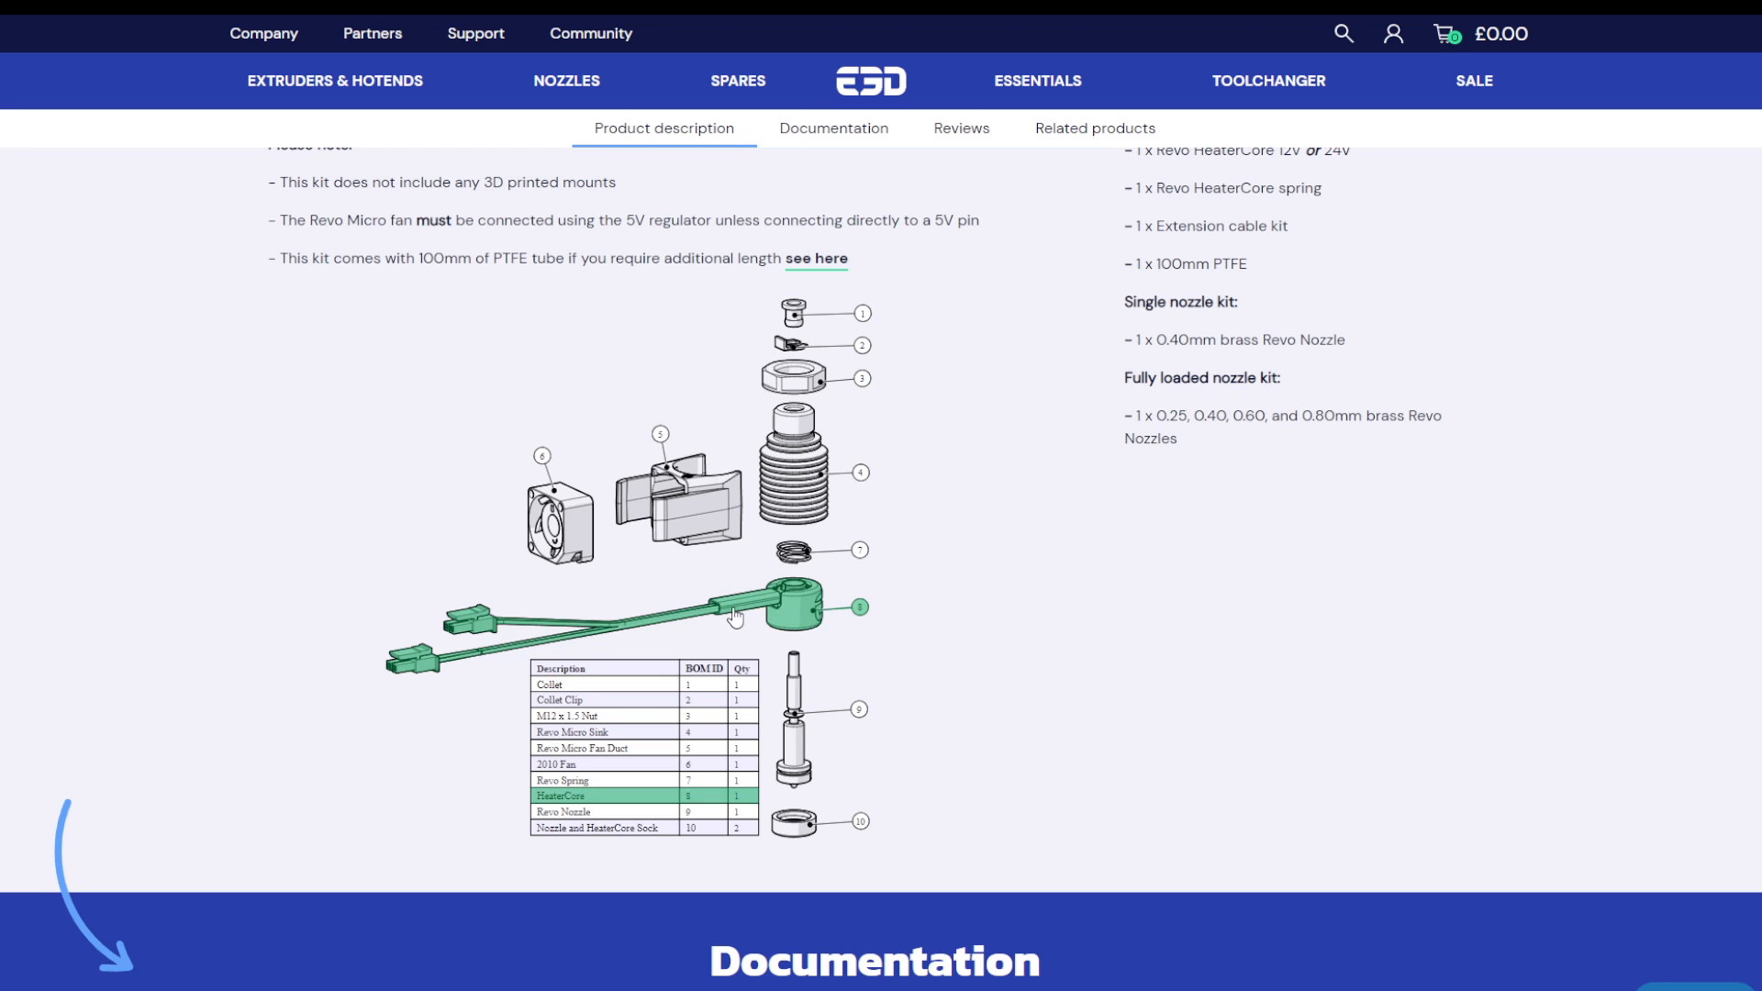
pyautogui.moveTo(813, 593)
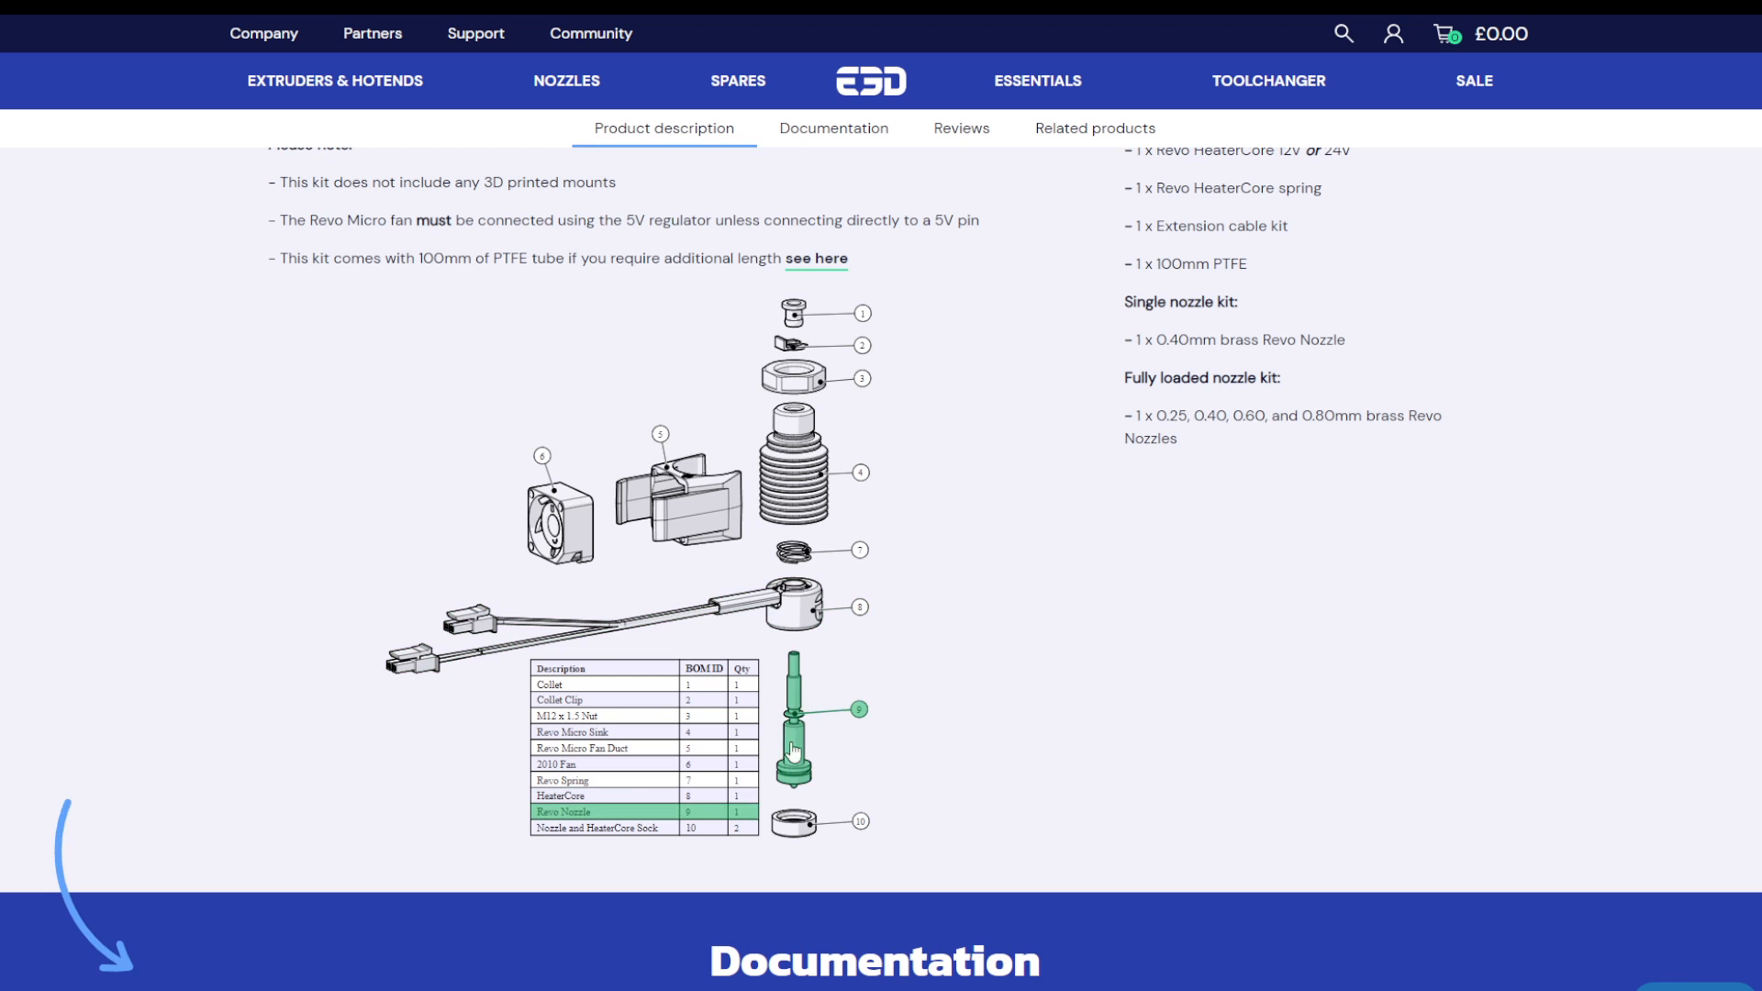
pyautogui.moveTo(793, 697)
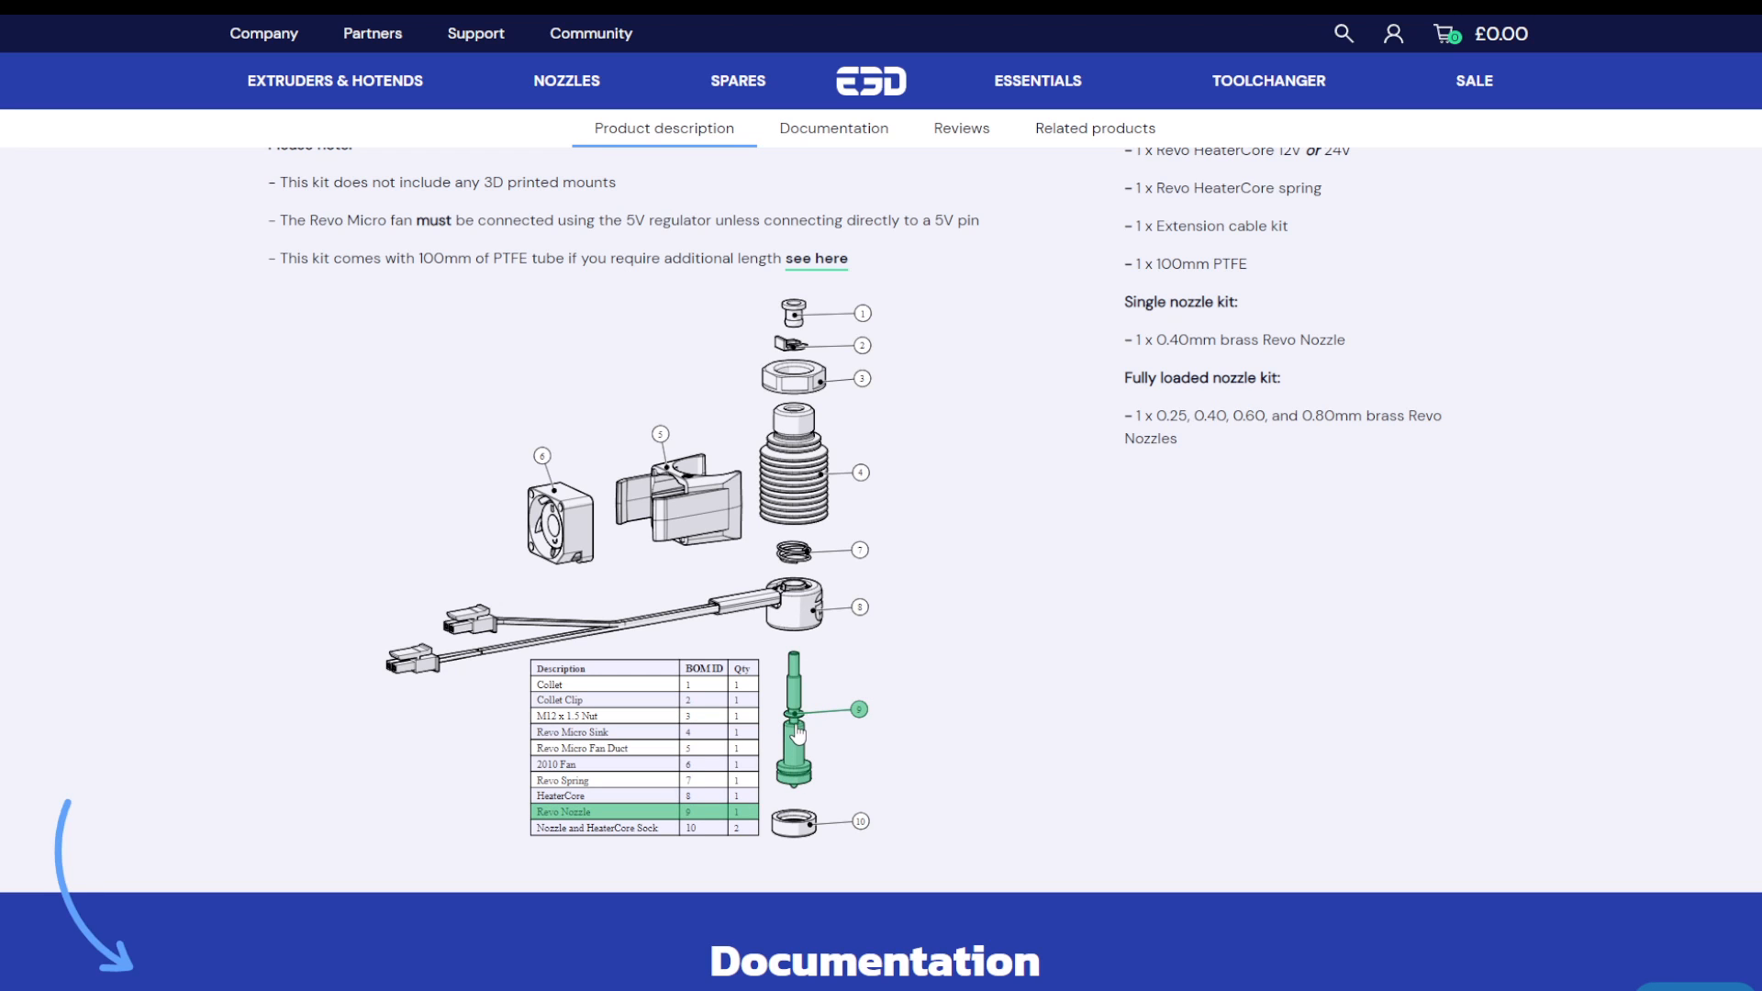
pyautogui.moveTo(798, 753)
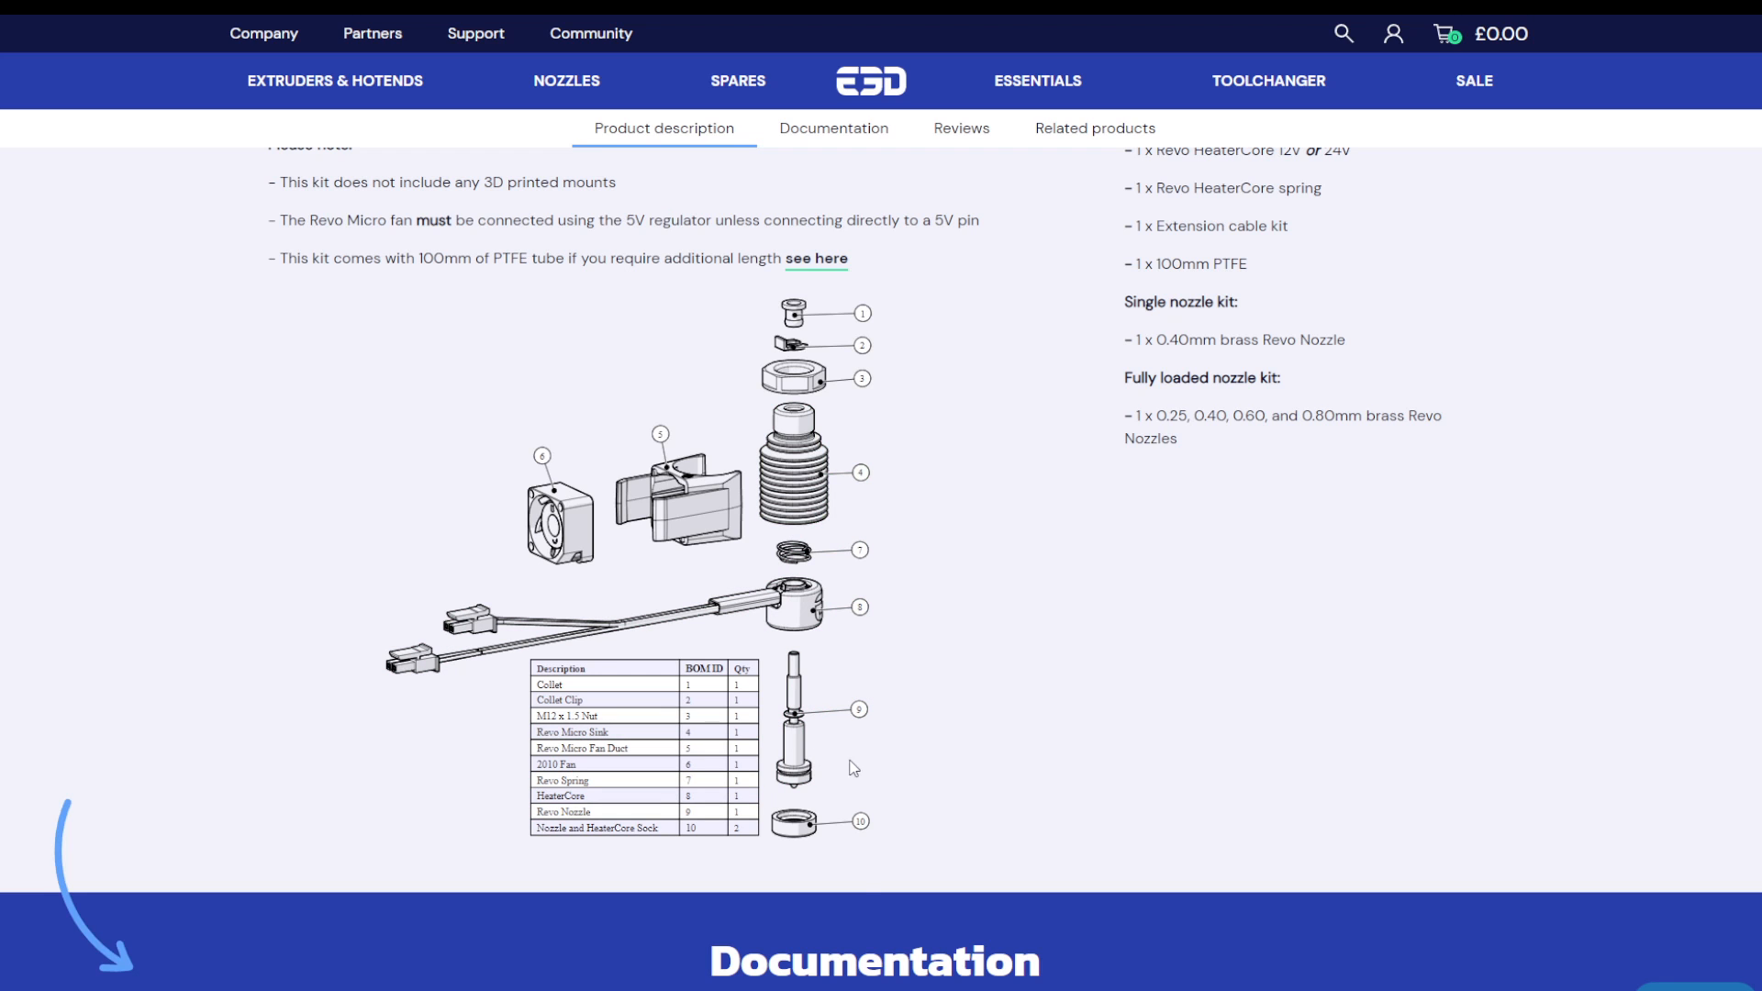
pyautogui.moveTo(798, 821)
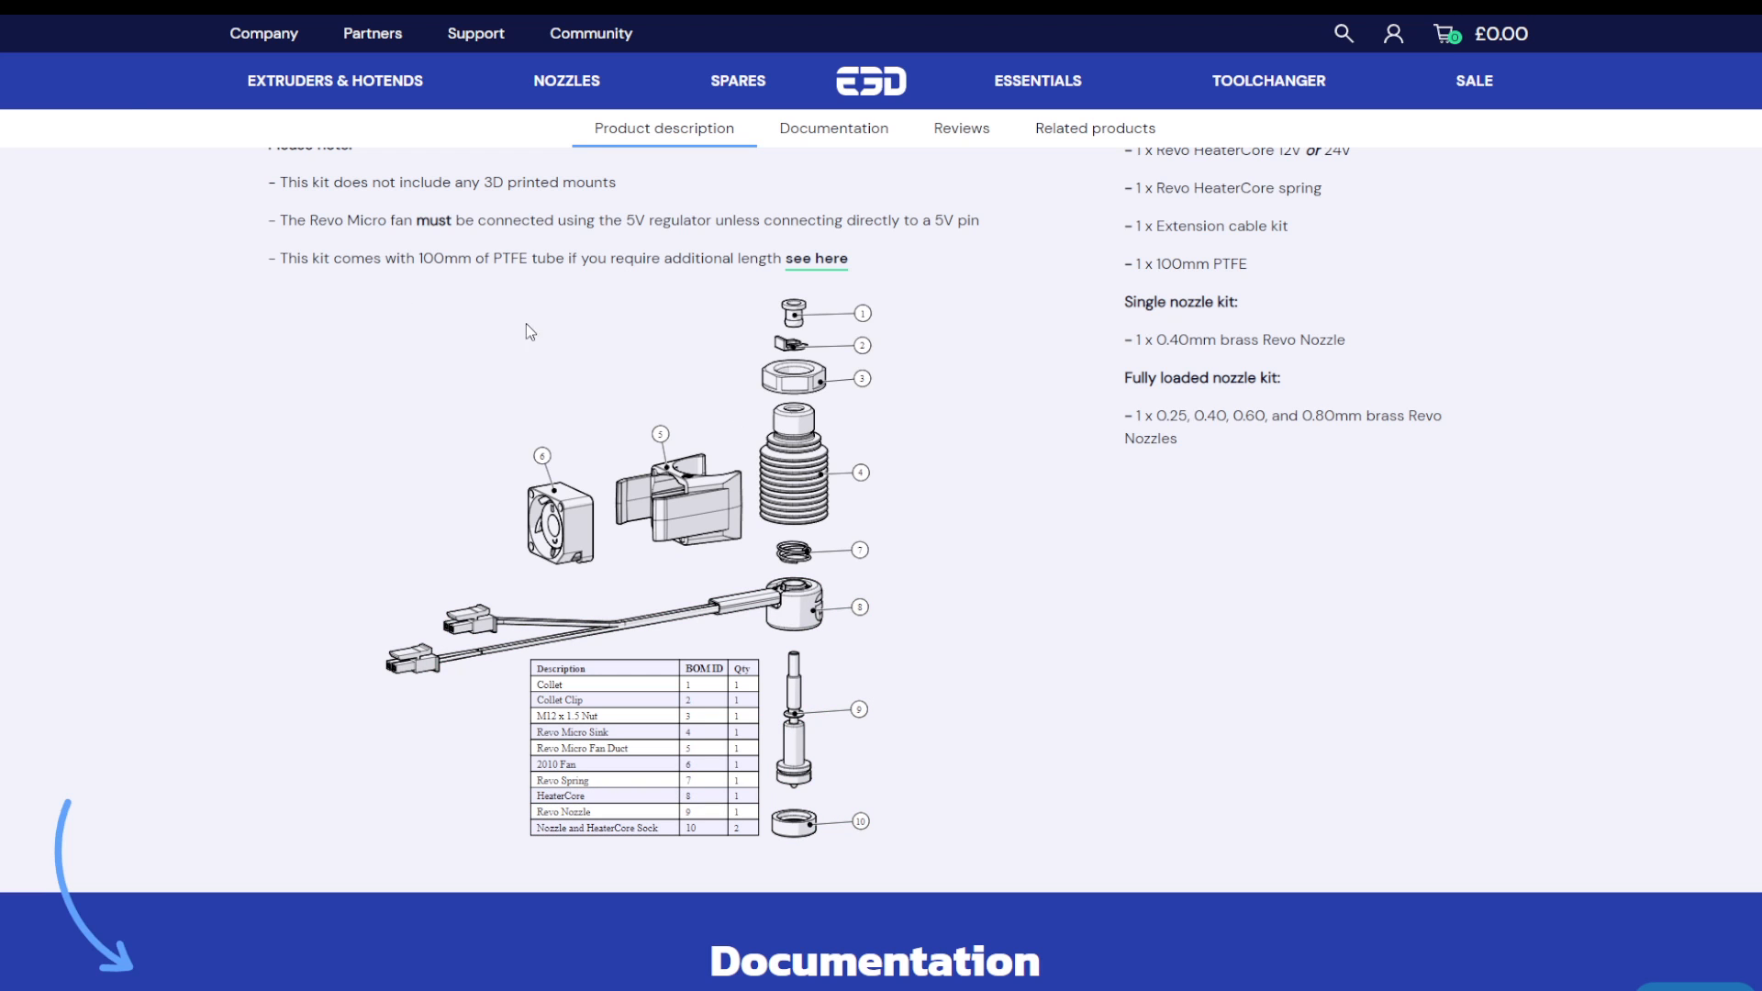
pyautogui.moveTo(244, 387)
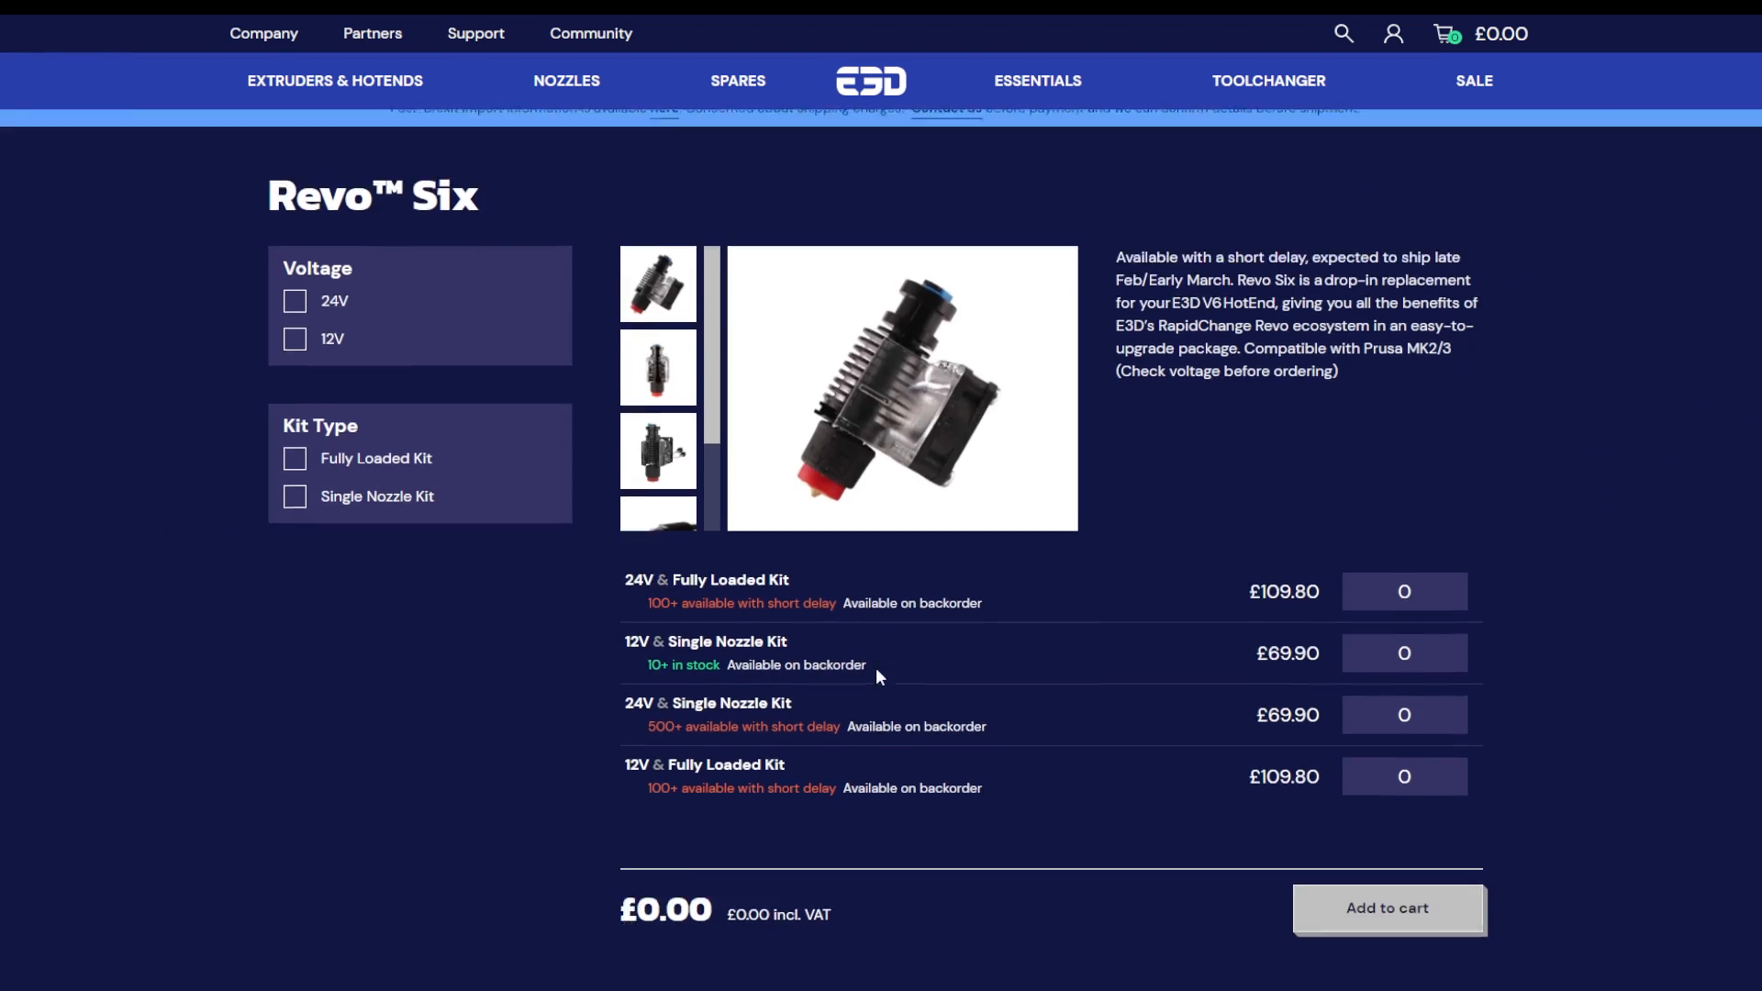
pyautogui.scroll(-3)
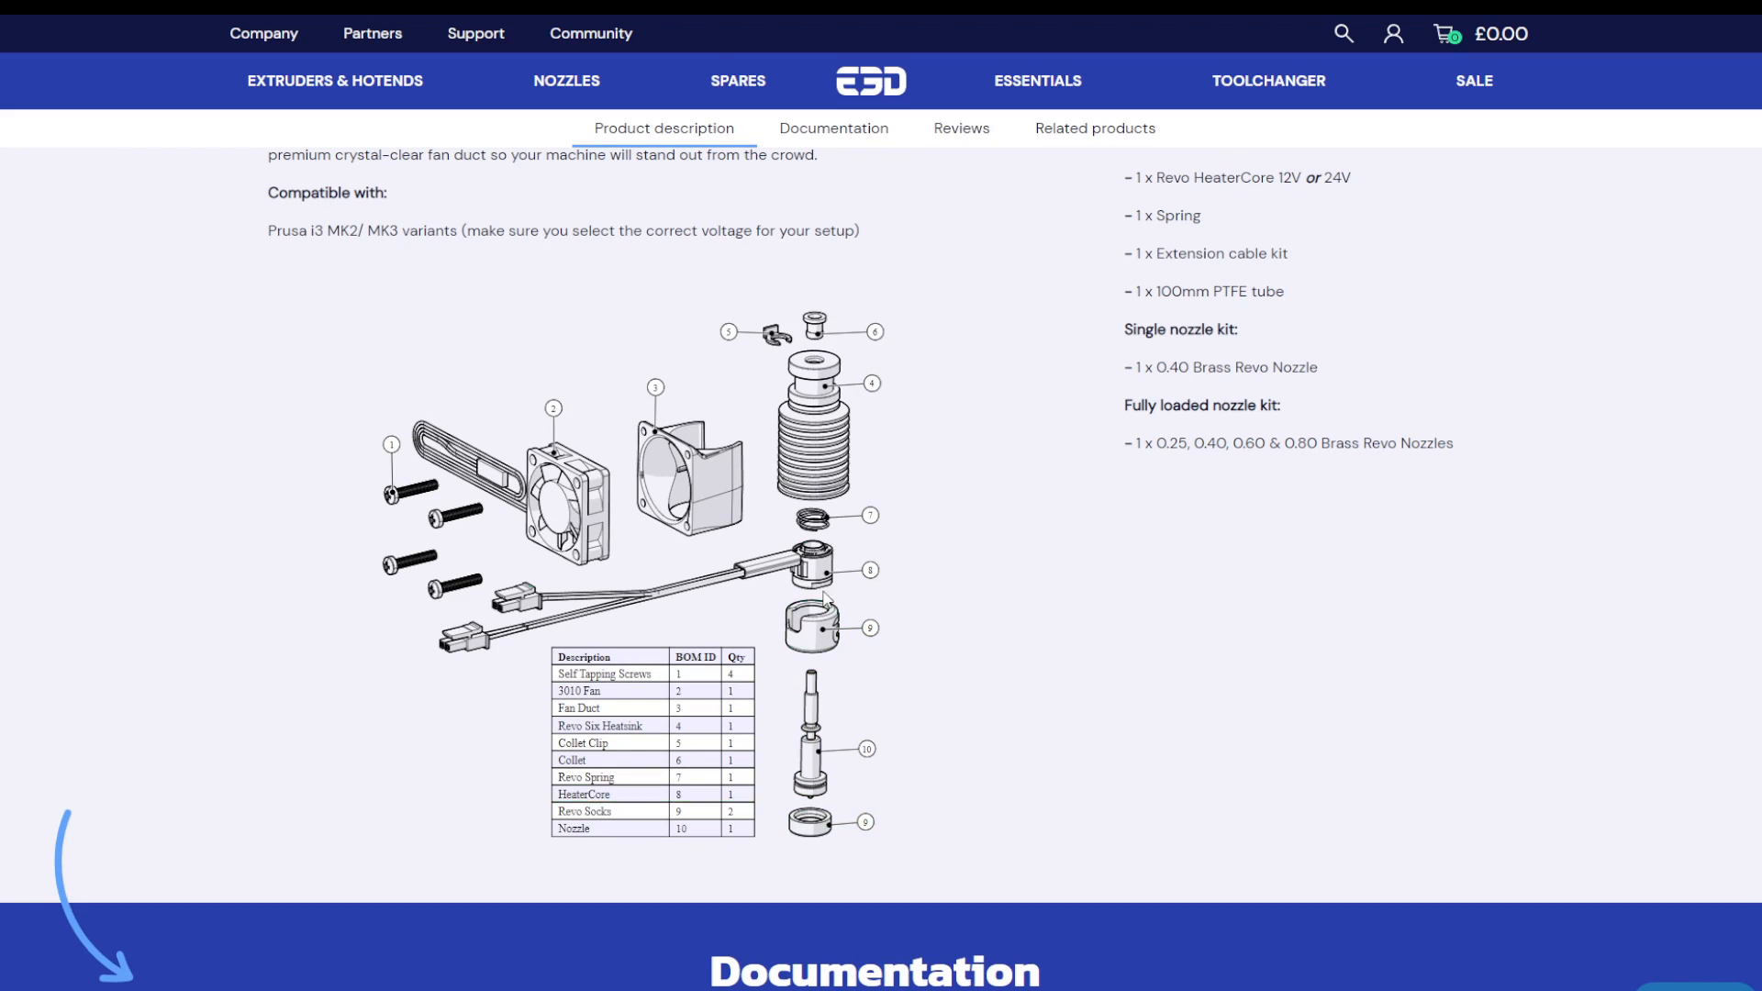
pyautogui.moveTo(821, 383)
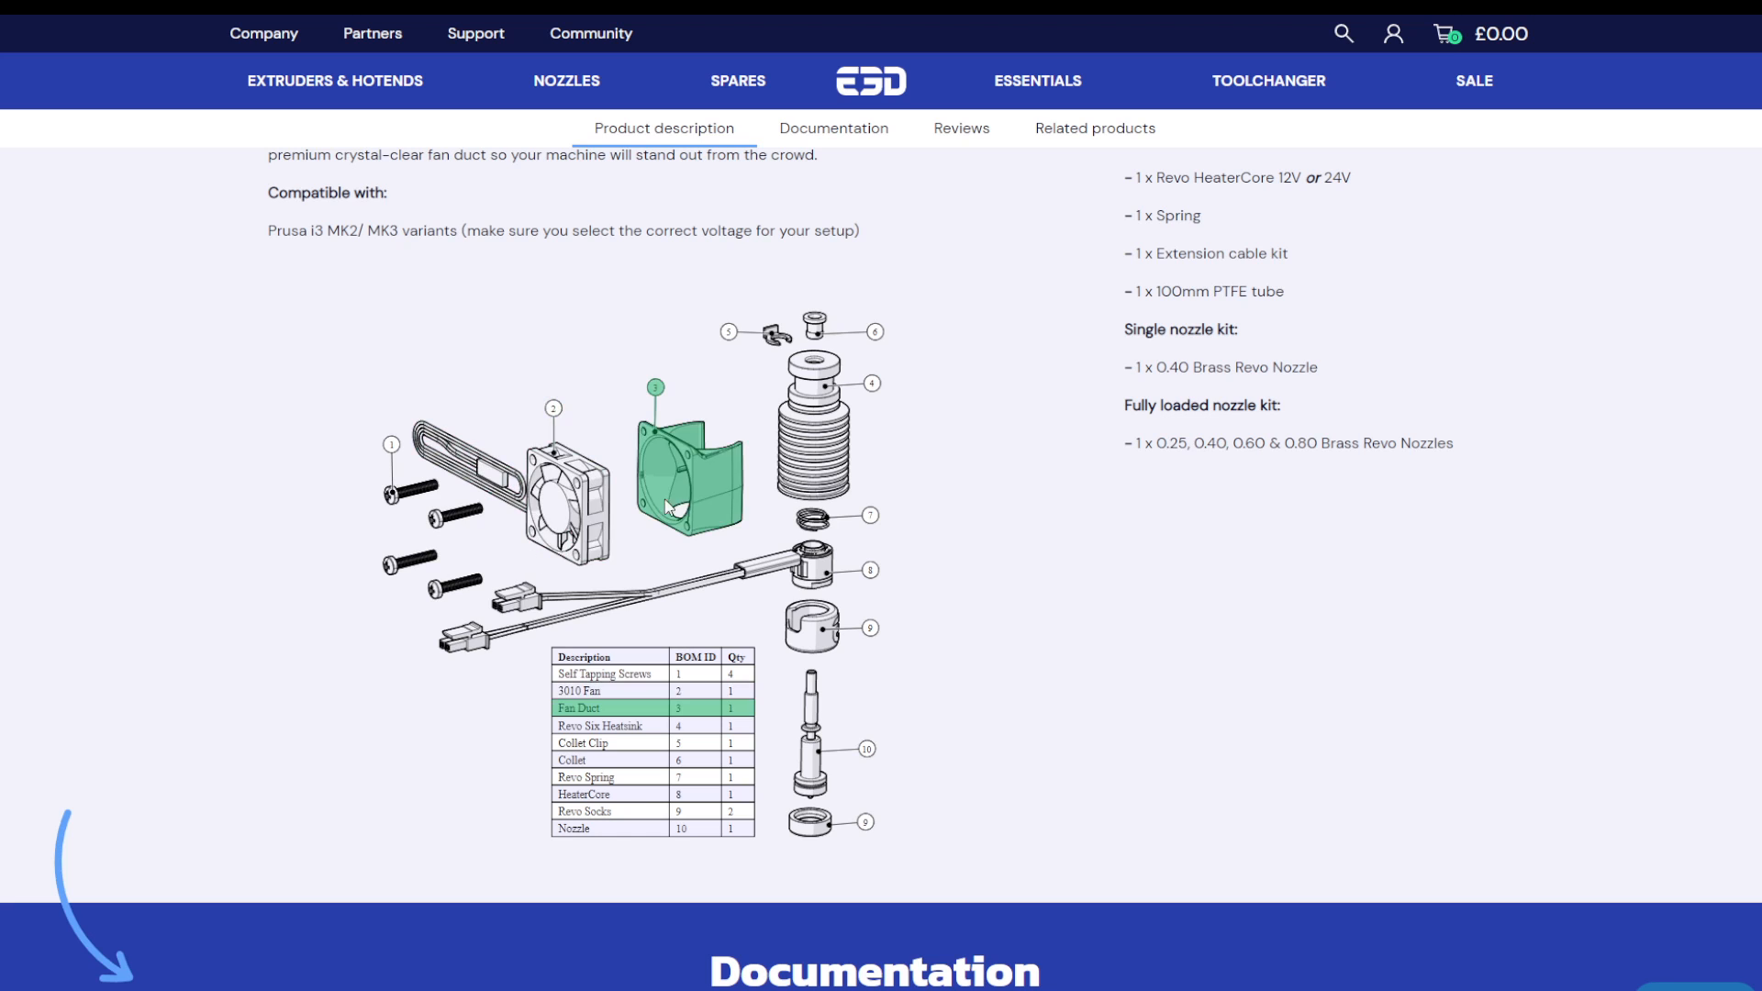
pyautogui.moveTo(688, 450)
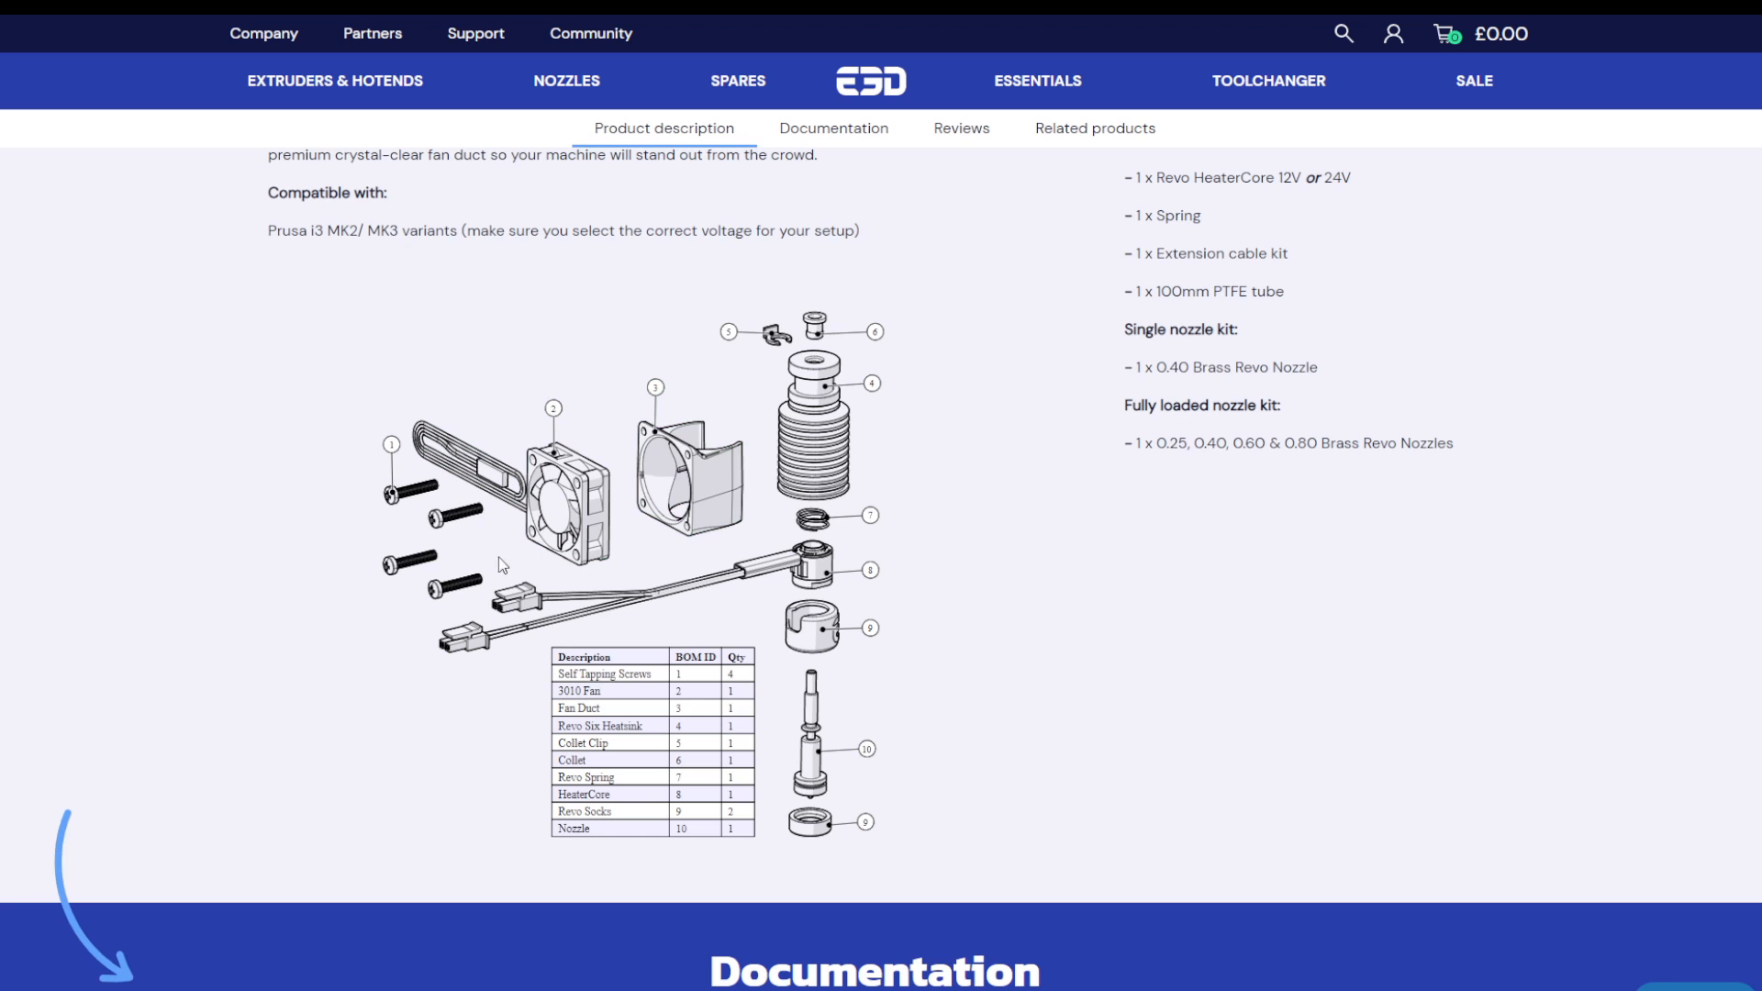
pyautogui.moveTo(747, 513)
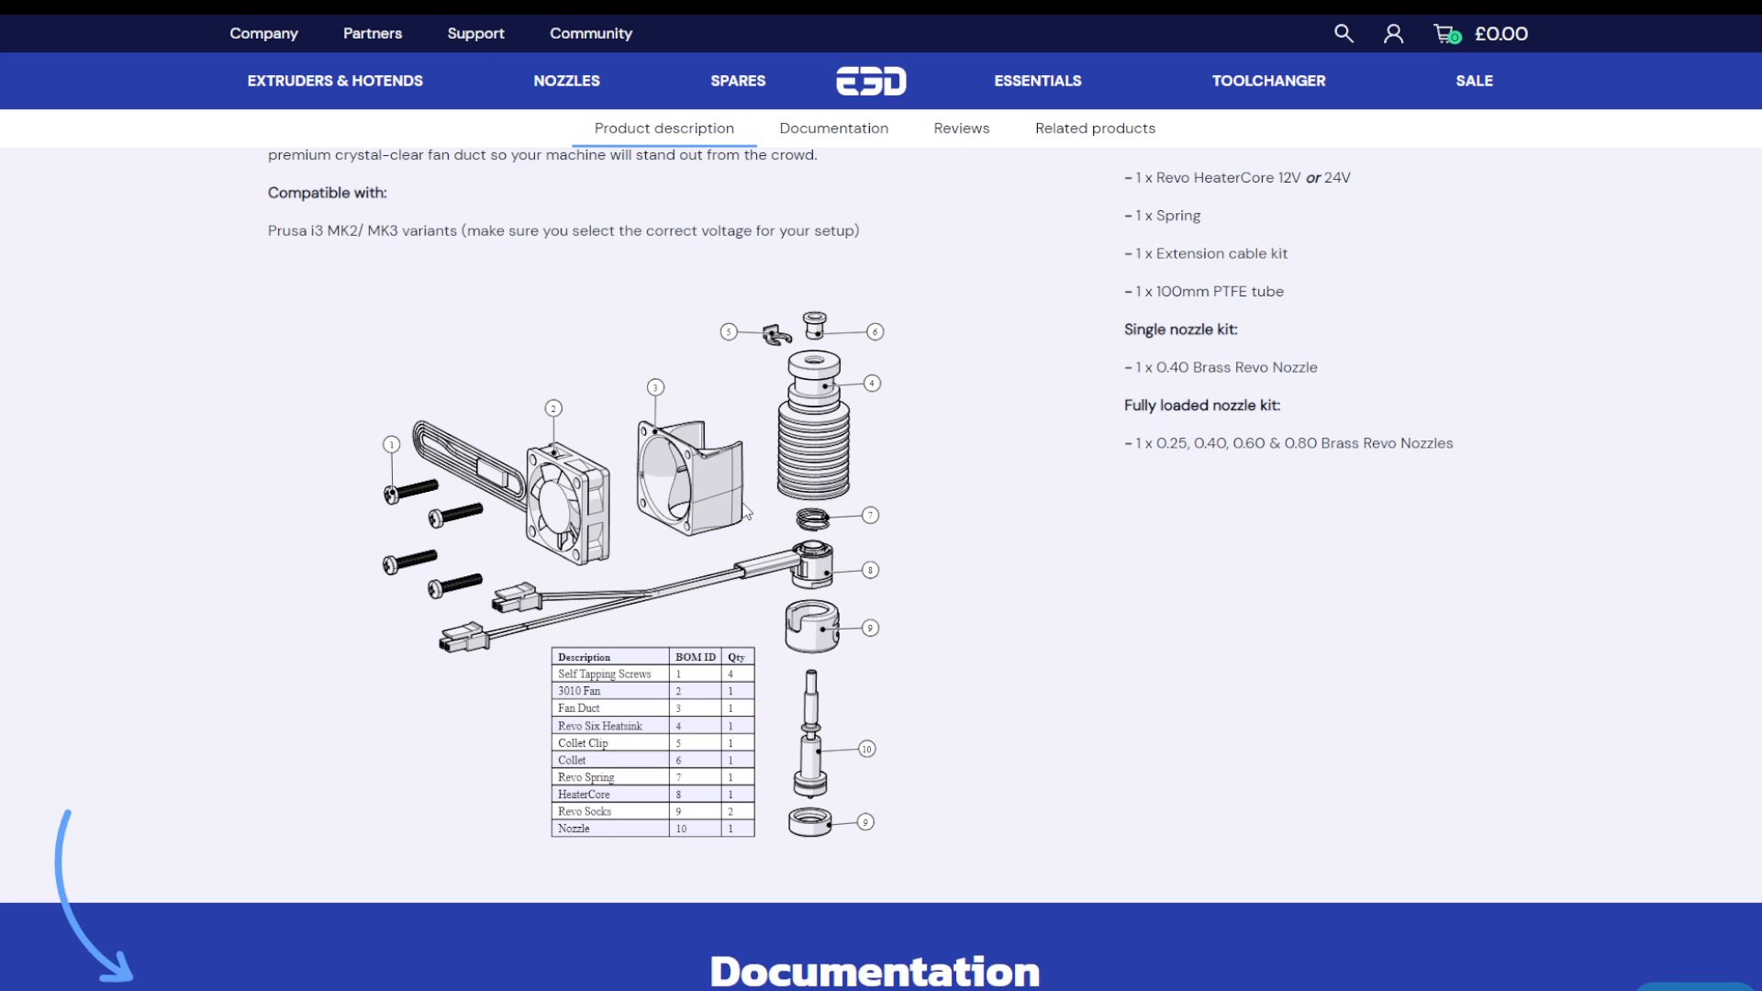
pyautogui.moveTo(448, 409)
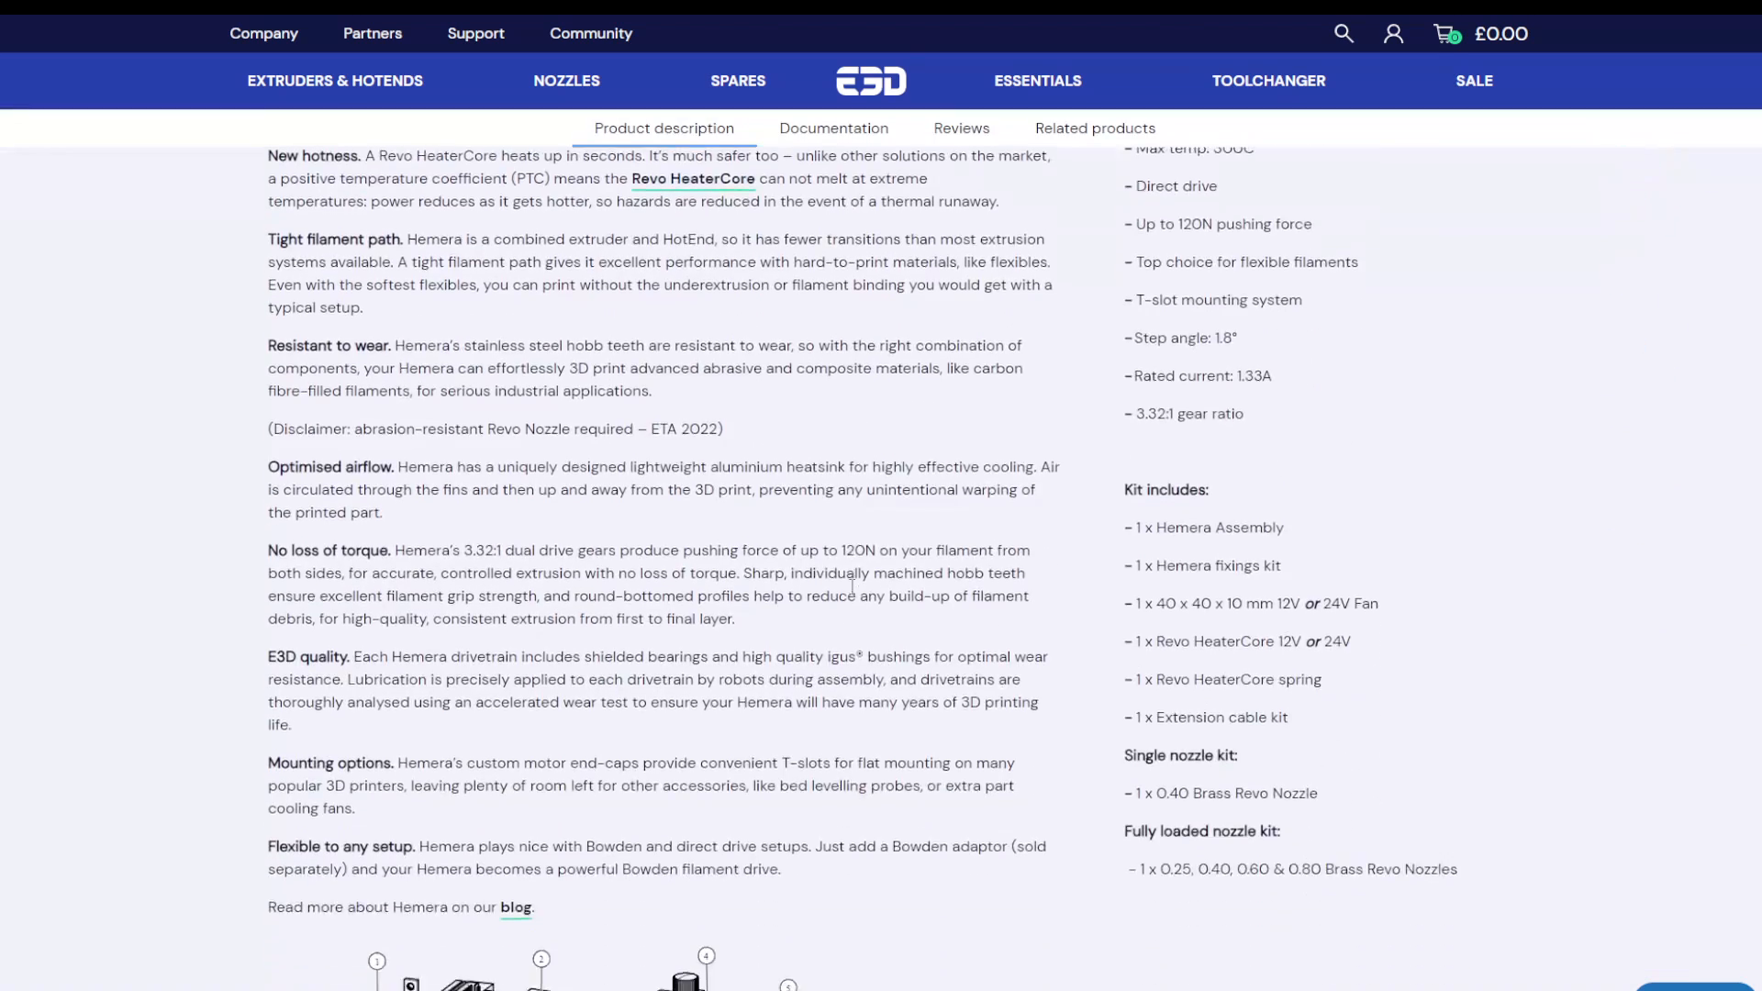
pyautogui.scroll(-3)
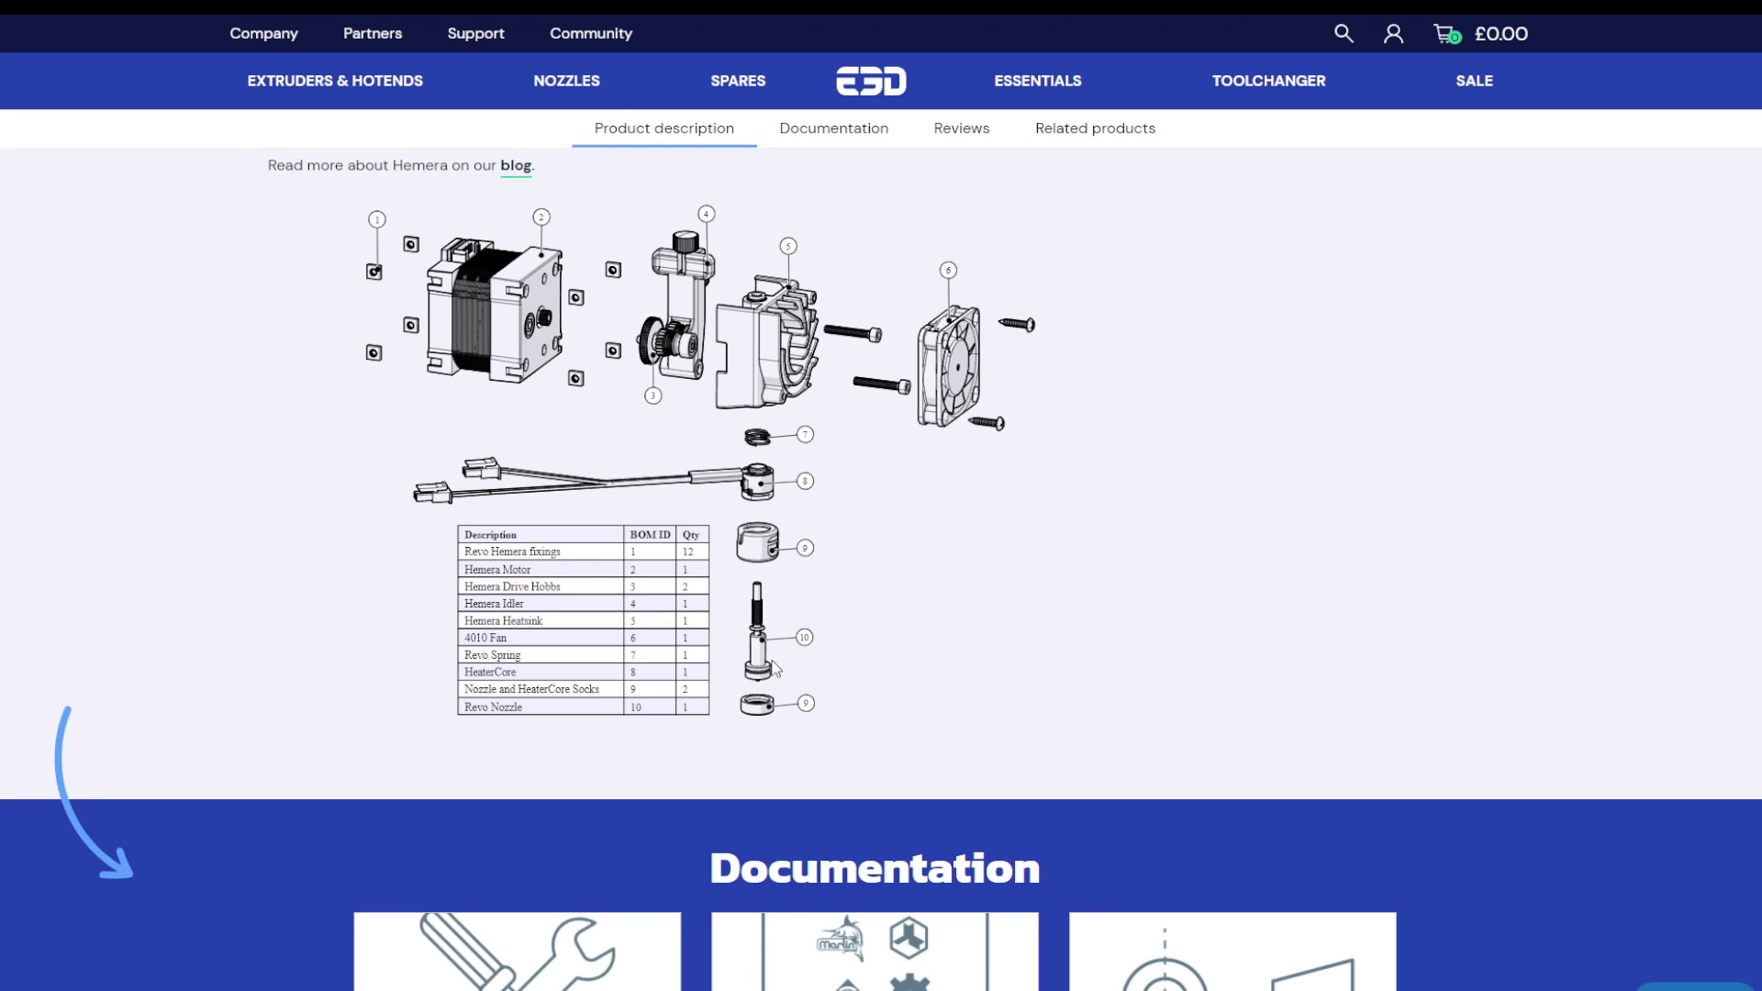
pyautogui.moveTo(754, 481)
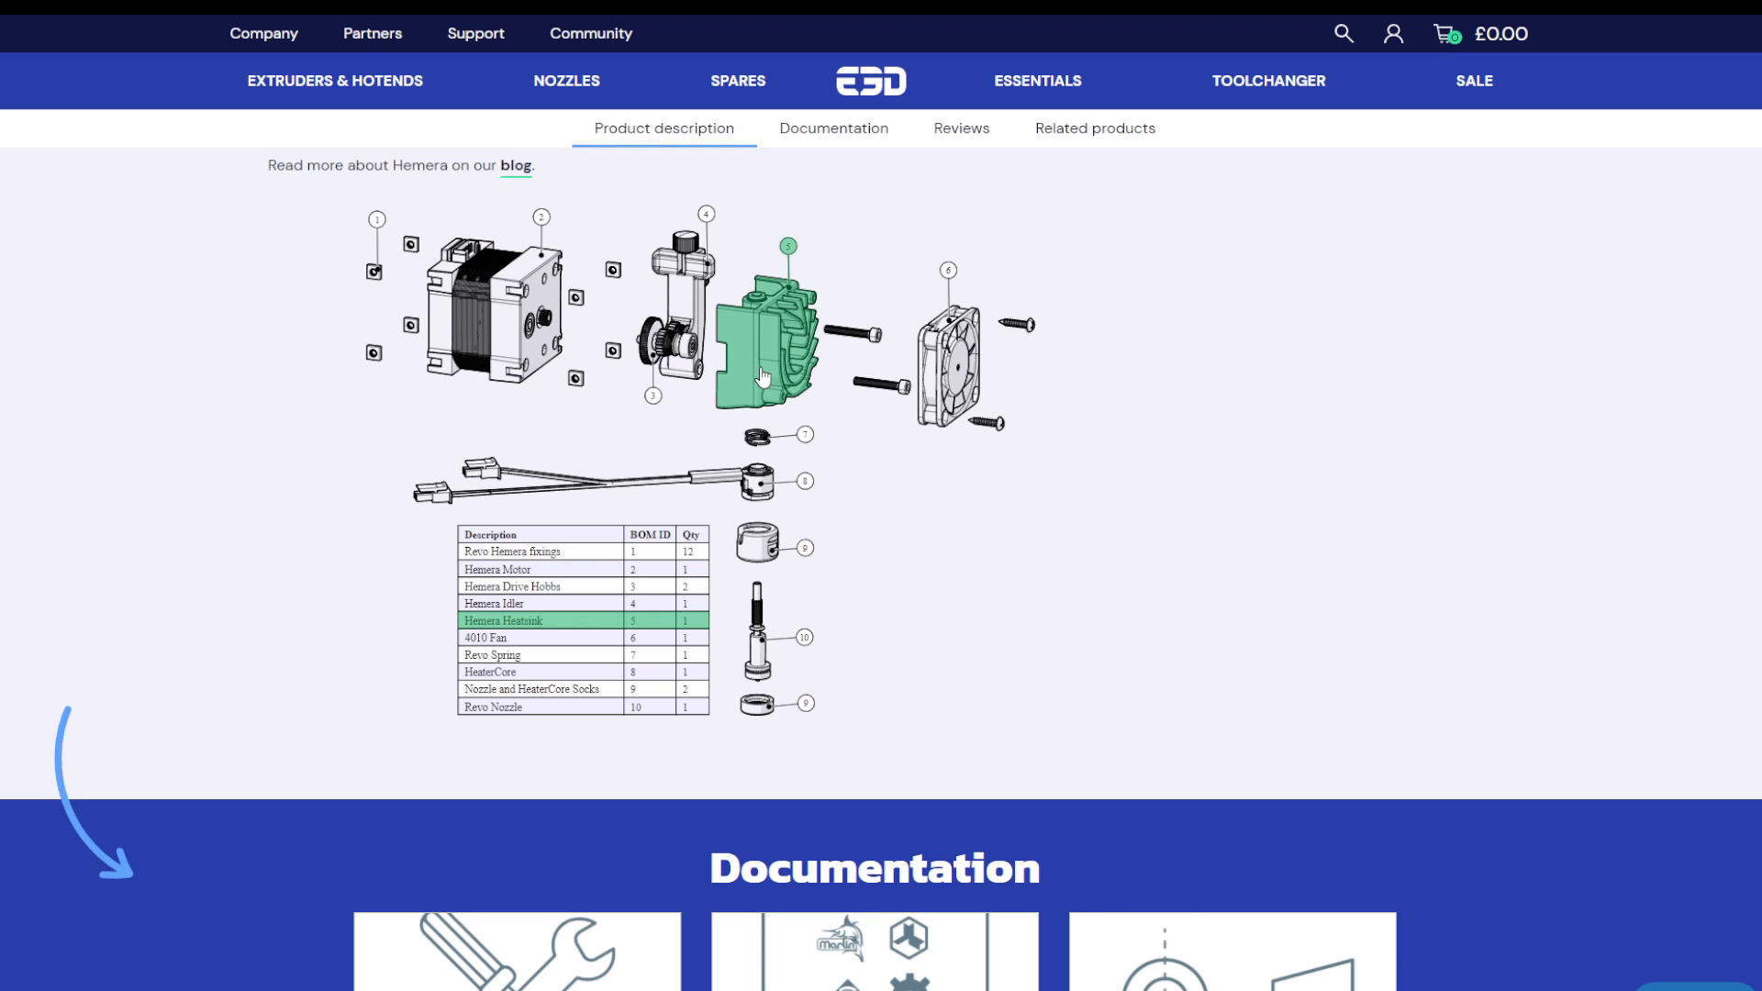
pyautogui.moveTo(665, 345)
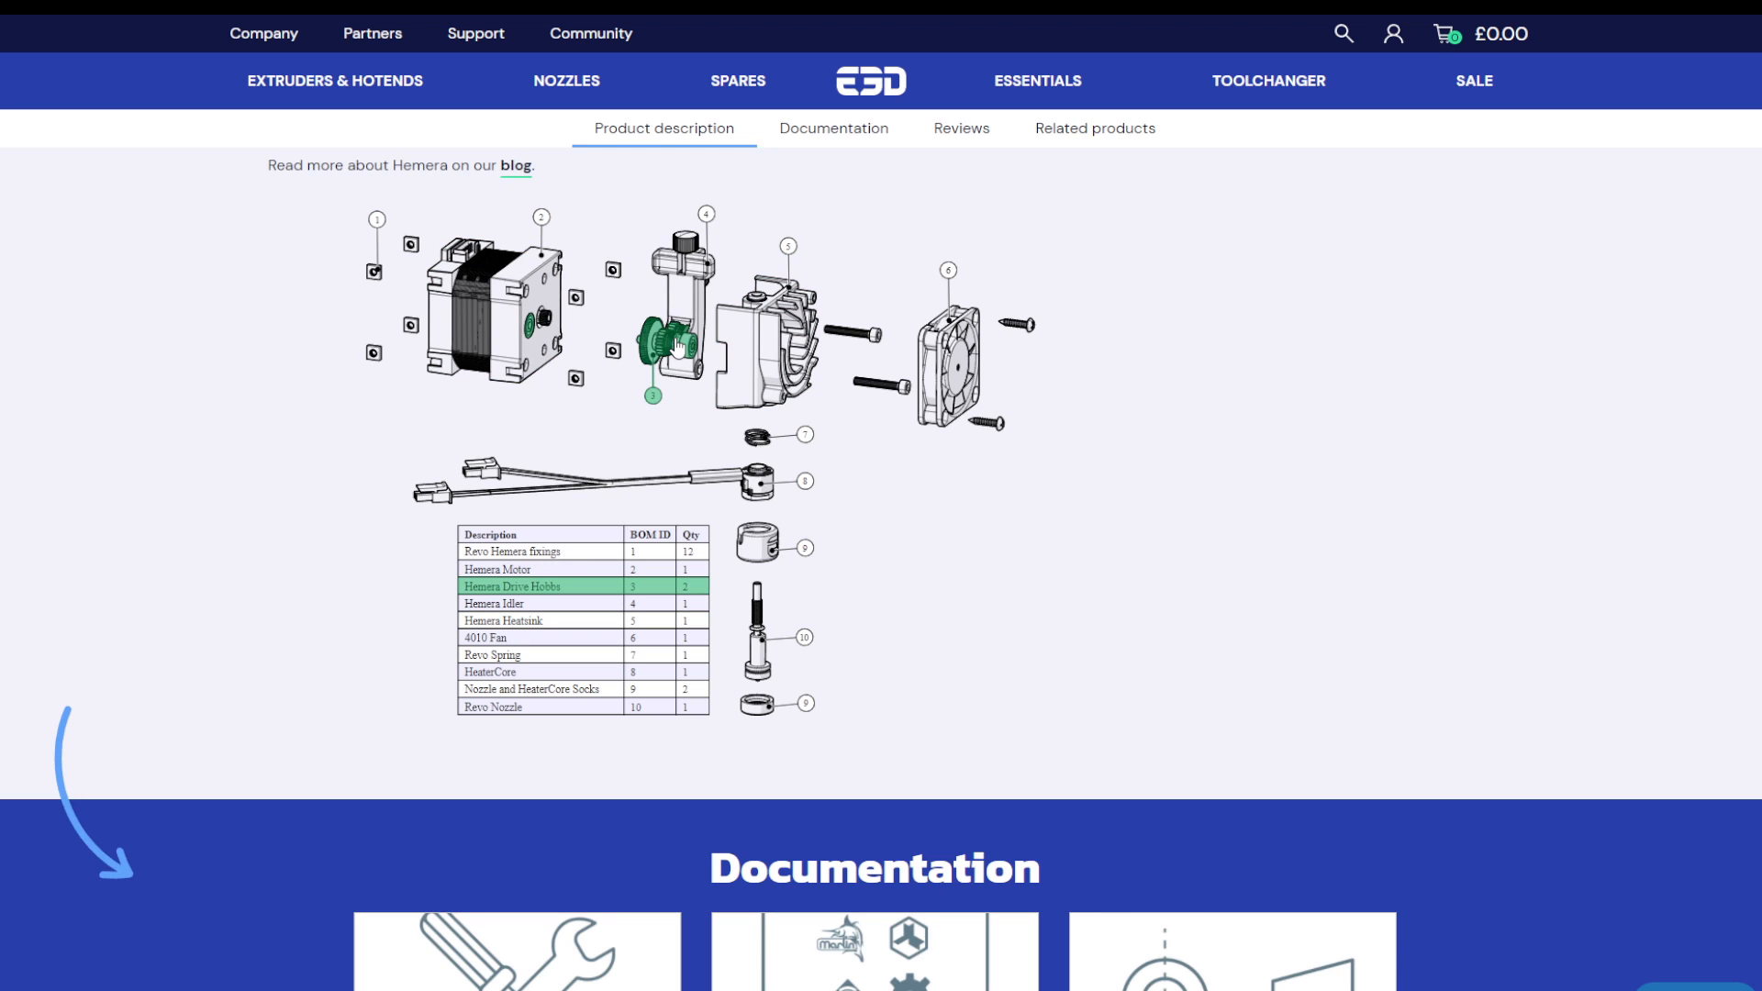
pyautogui.moveTo(767, 332)
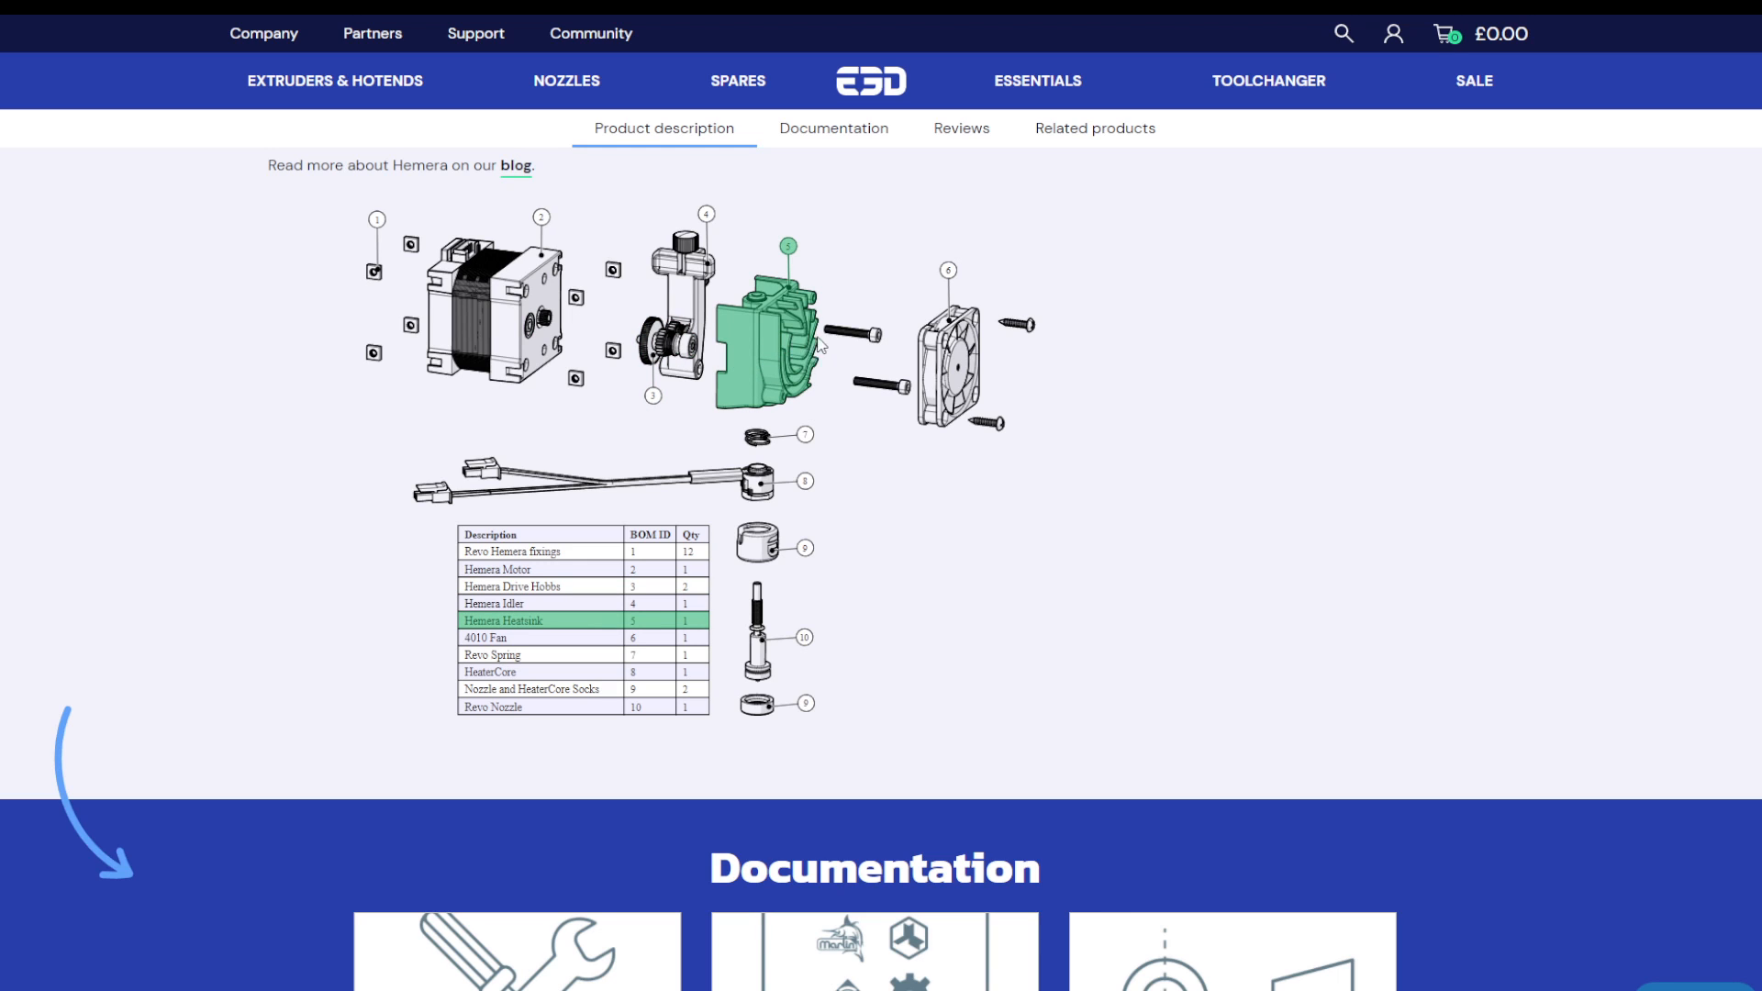
pyautogui.moveTo(793, 369)
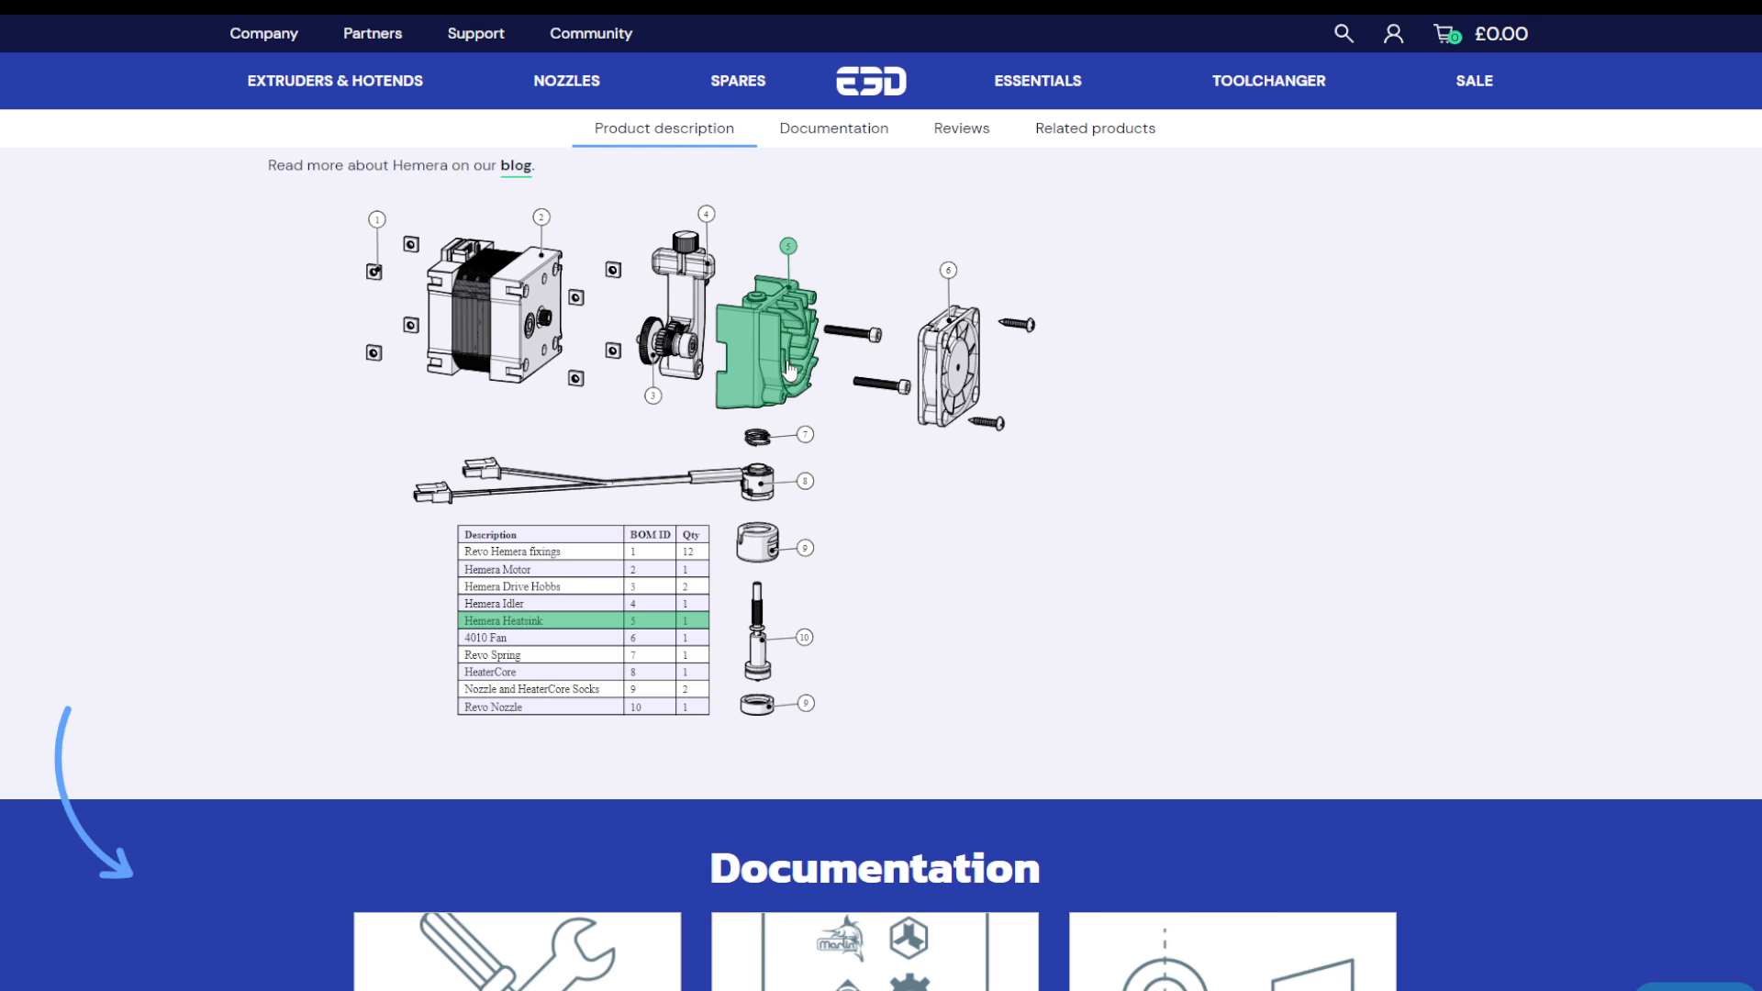
pyautogui.moveTo(790, 338)
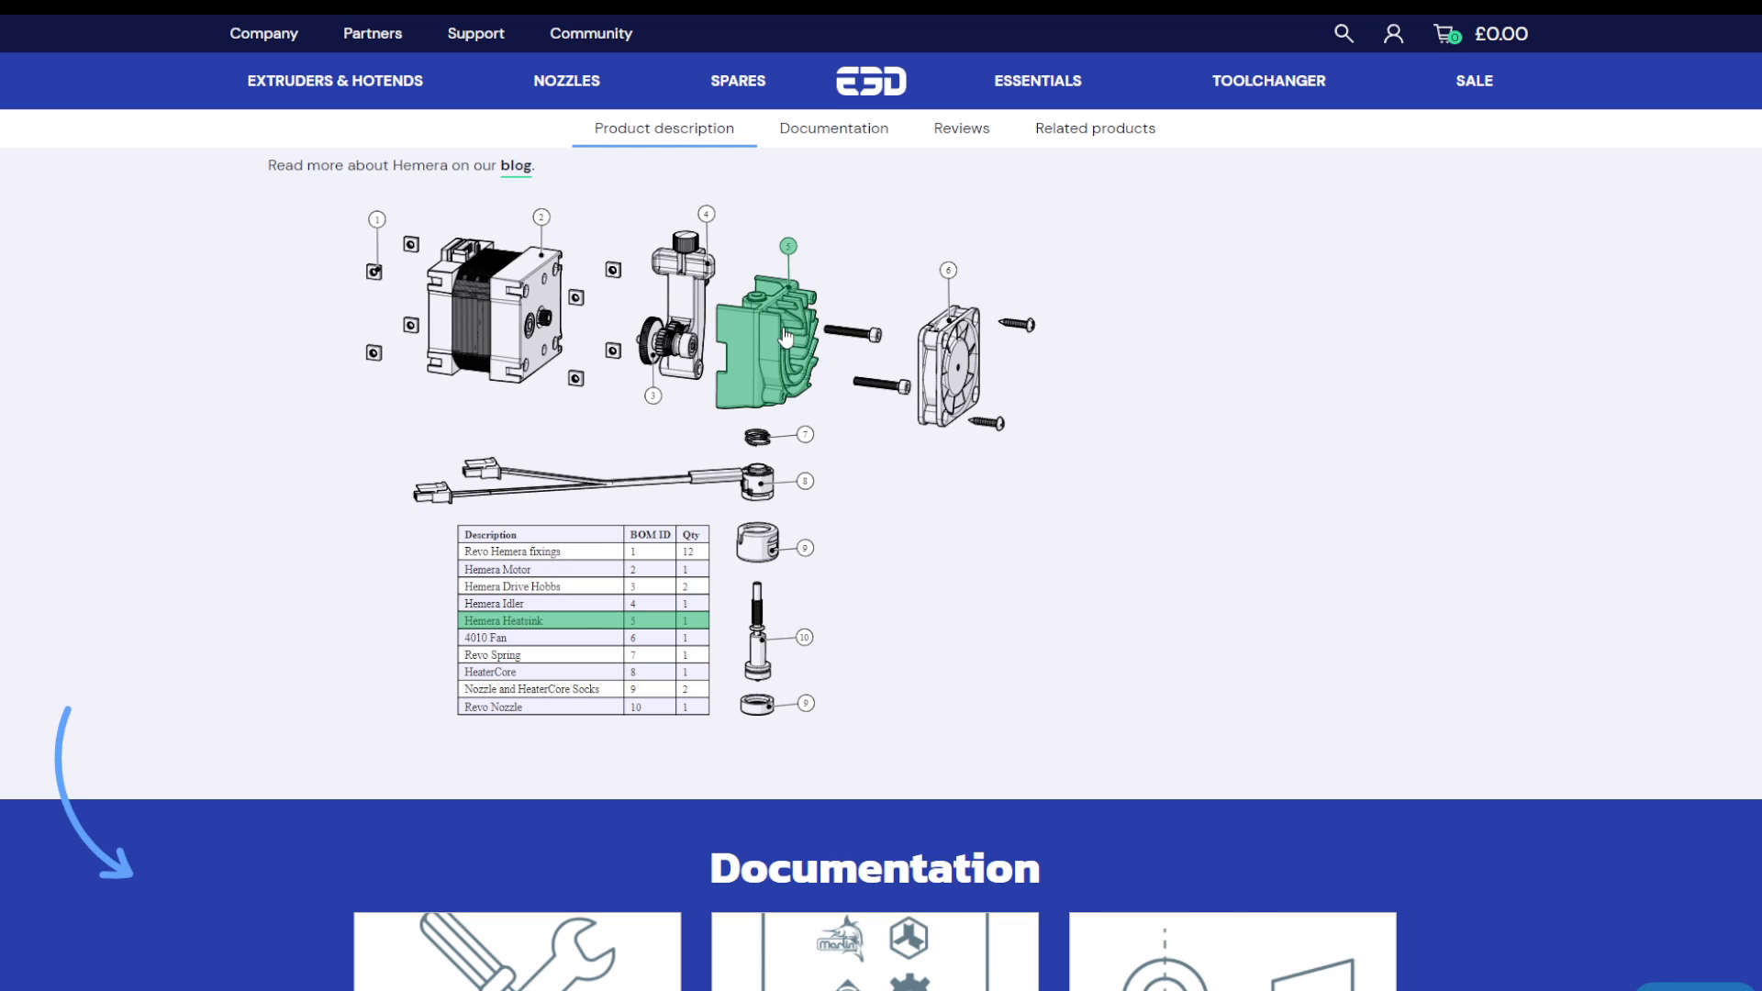
pyautogui.moveTo(953, 394)
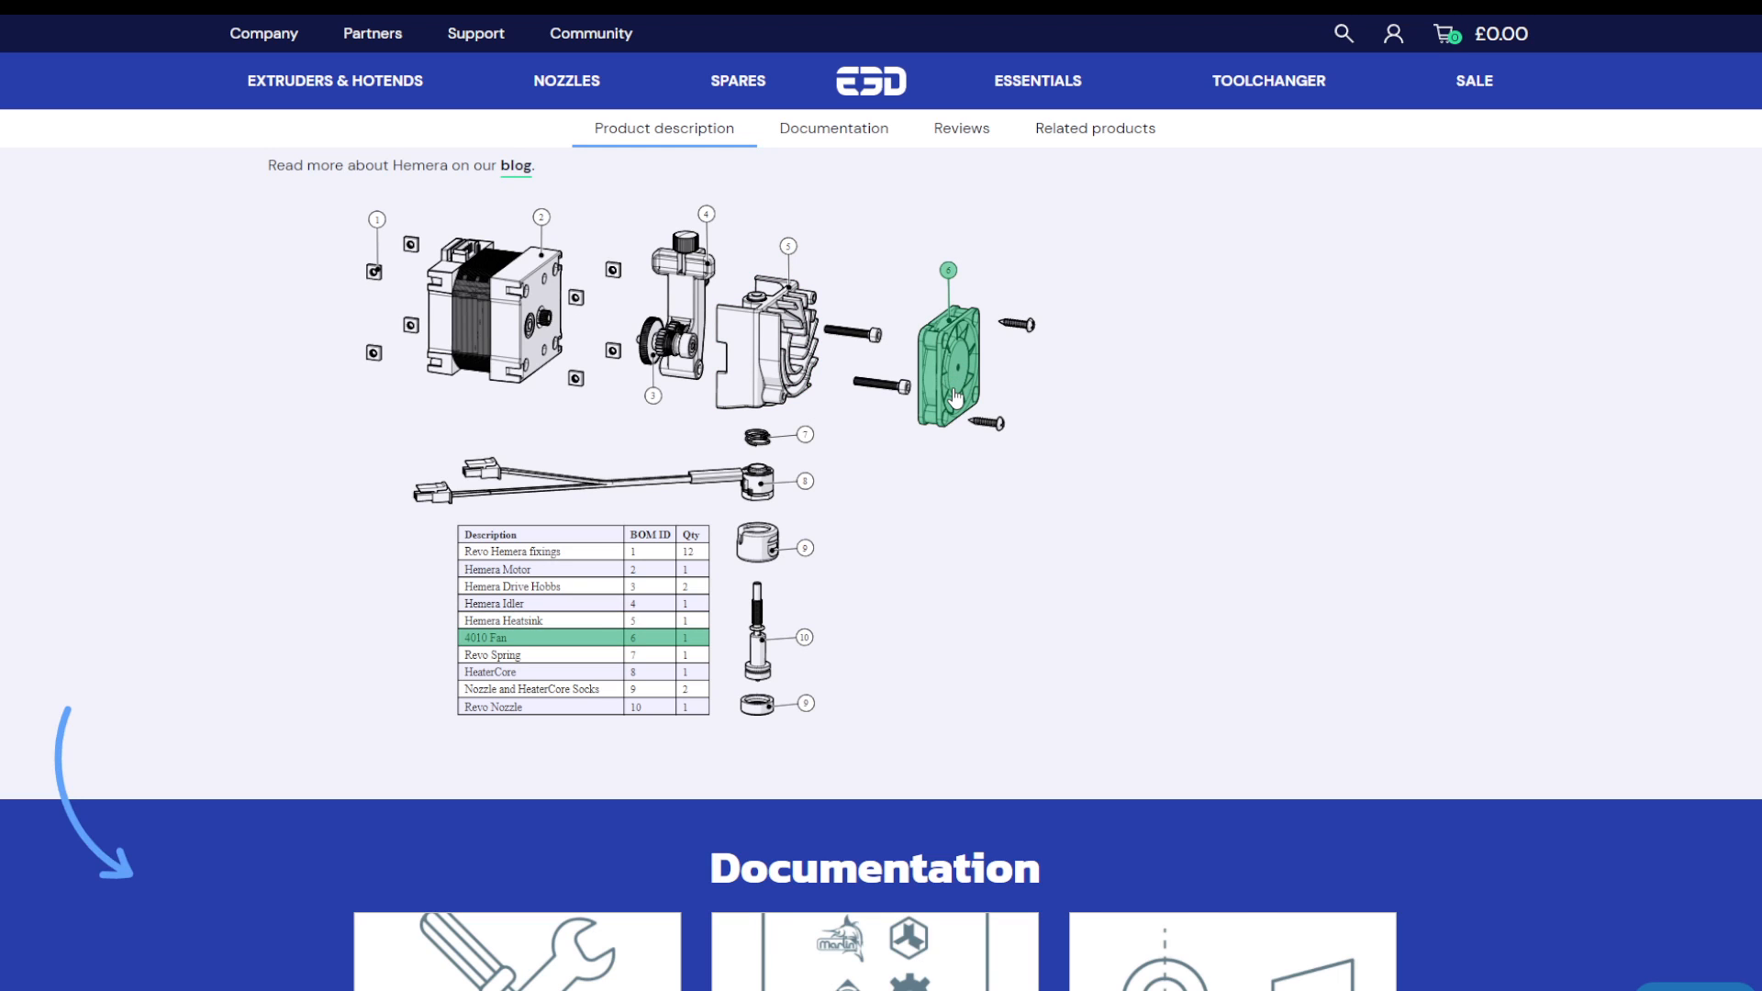